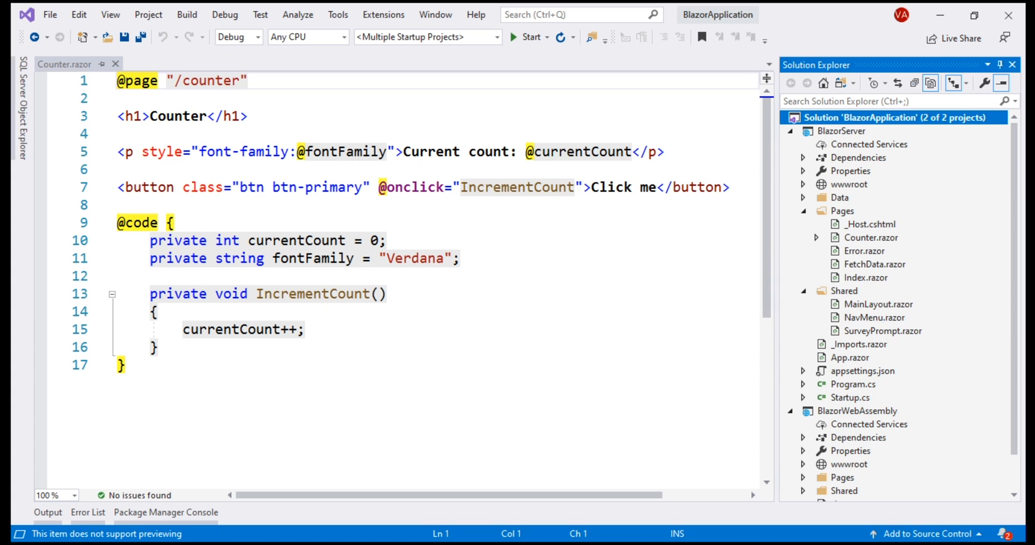
mouse_move(245, 152)
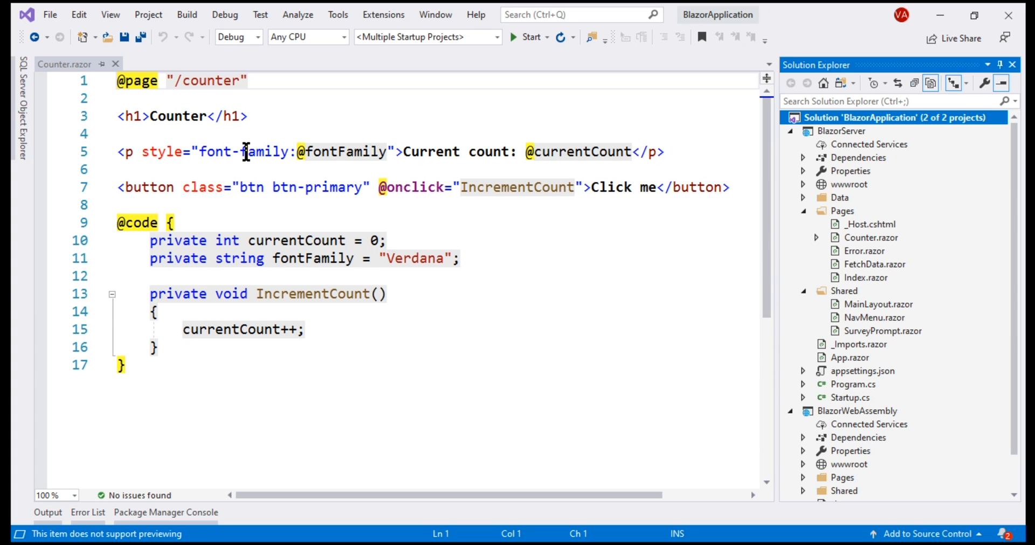
mouse_move(84, 72)
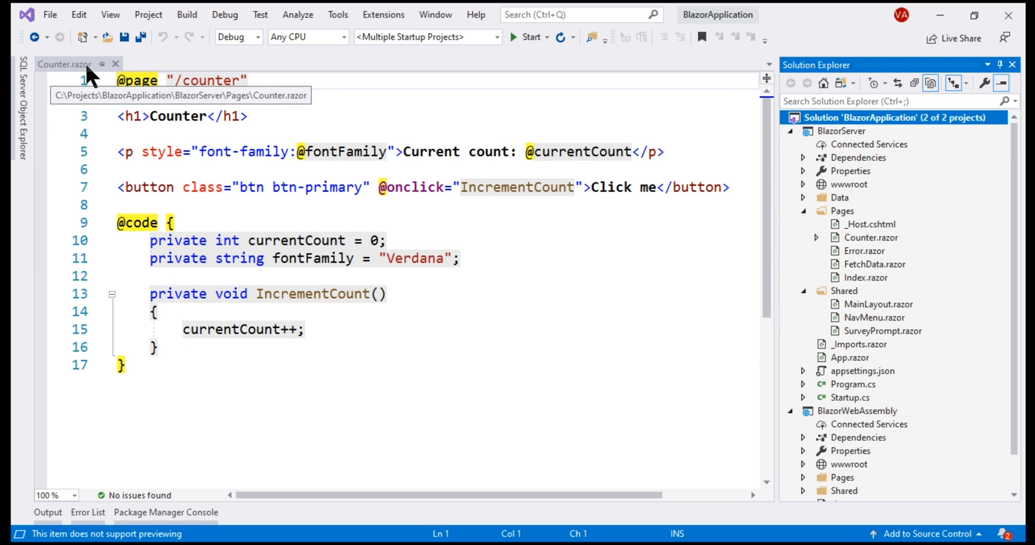
mouse_move(170, 308)
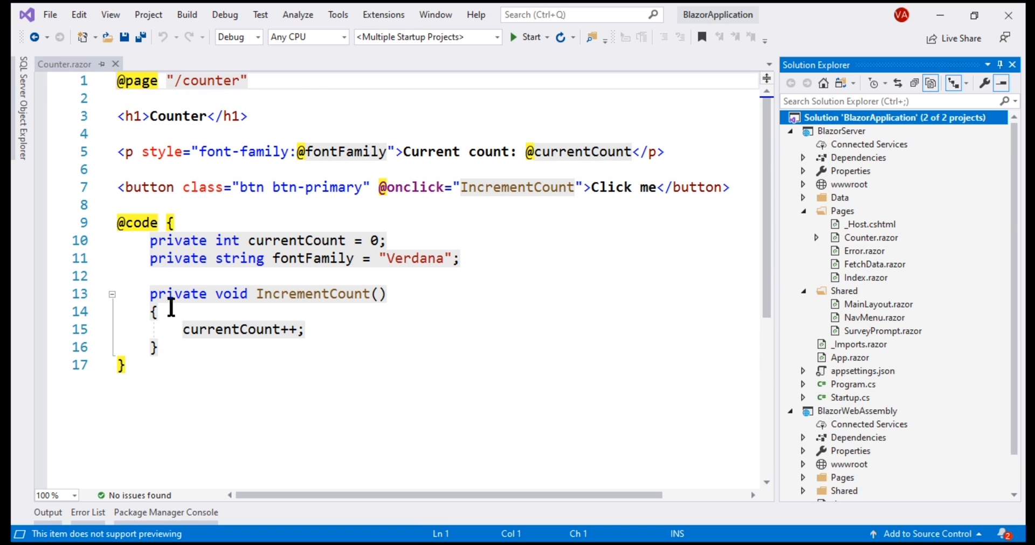
mouse_move(315, 152)
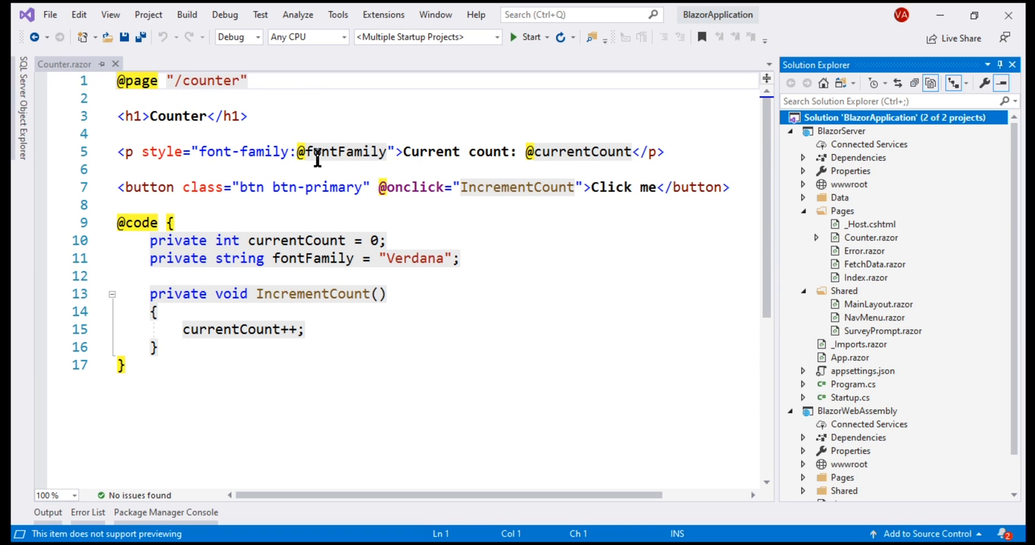
mouse_move(72, 75)
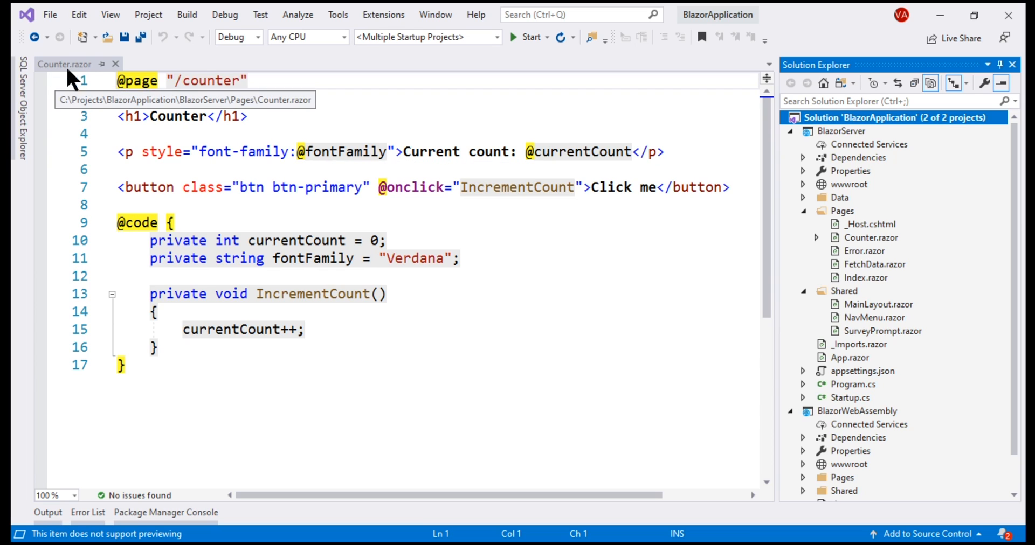
mouse_move(181, 109)
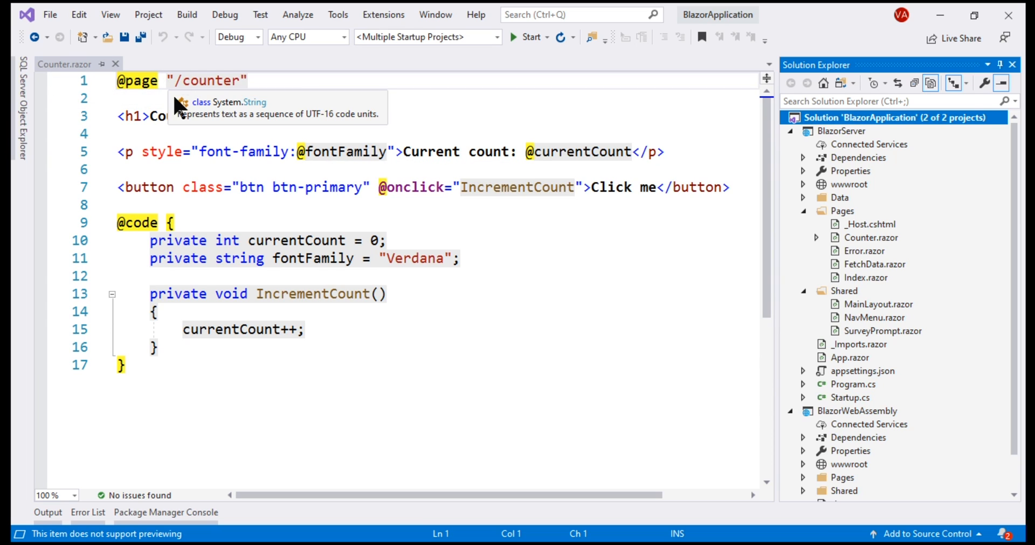
mouse_move(177, 170)
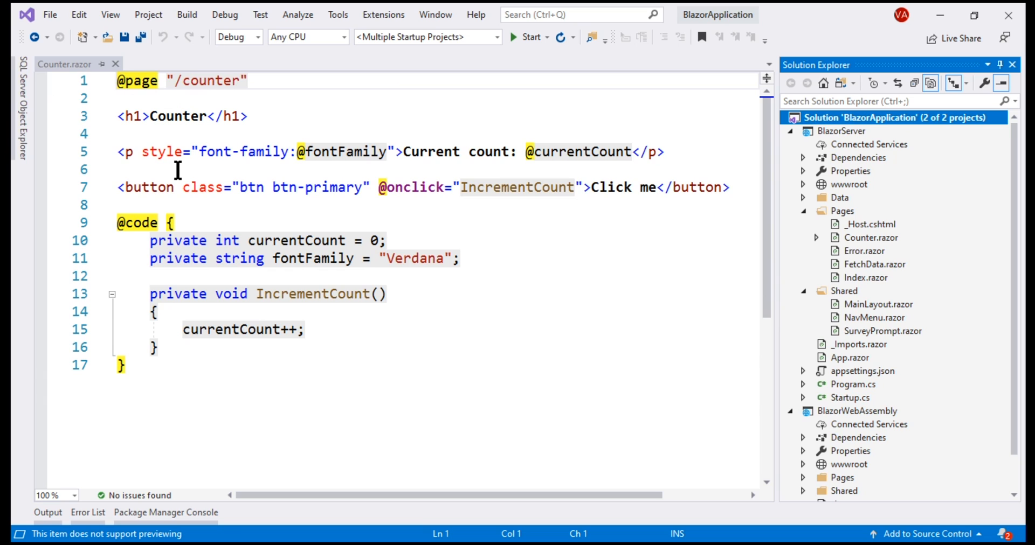
Add a new Counter.razor.cs class file to the server project's Pages folder
left_click(842, 210)
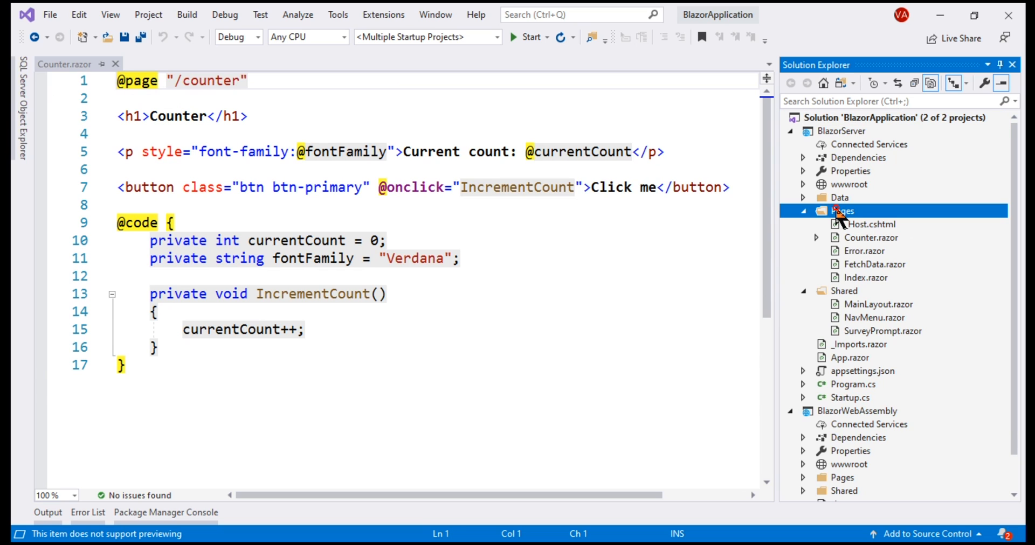
right_click(842, 210)
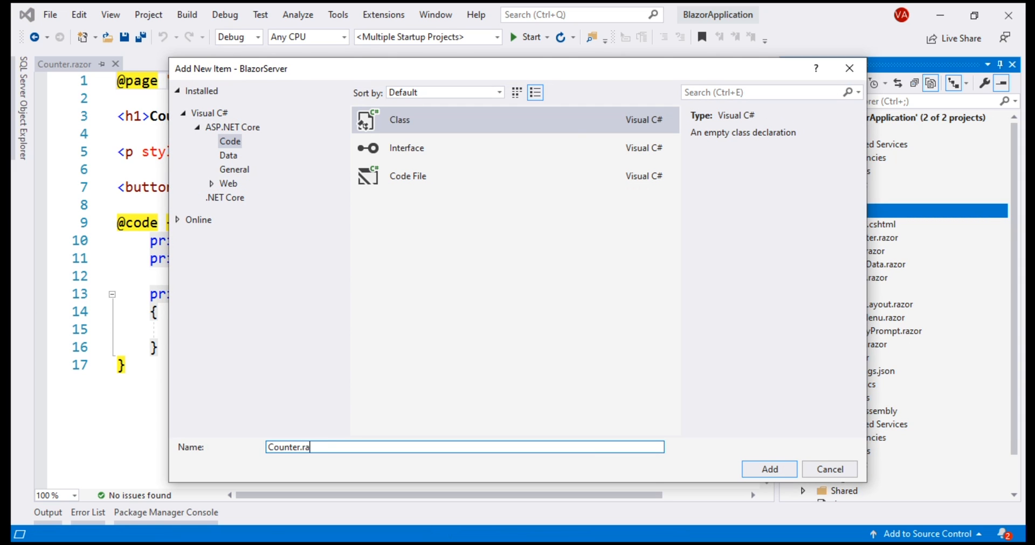
left_click(768, 470)
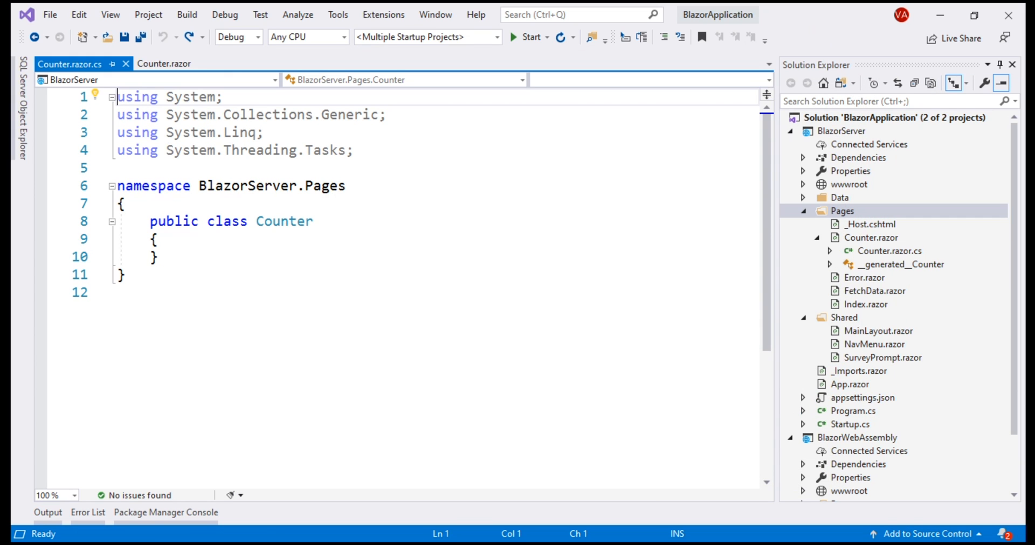
mouse_move(861, 248)
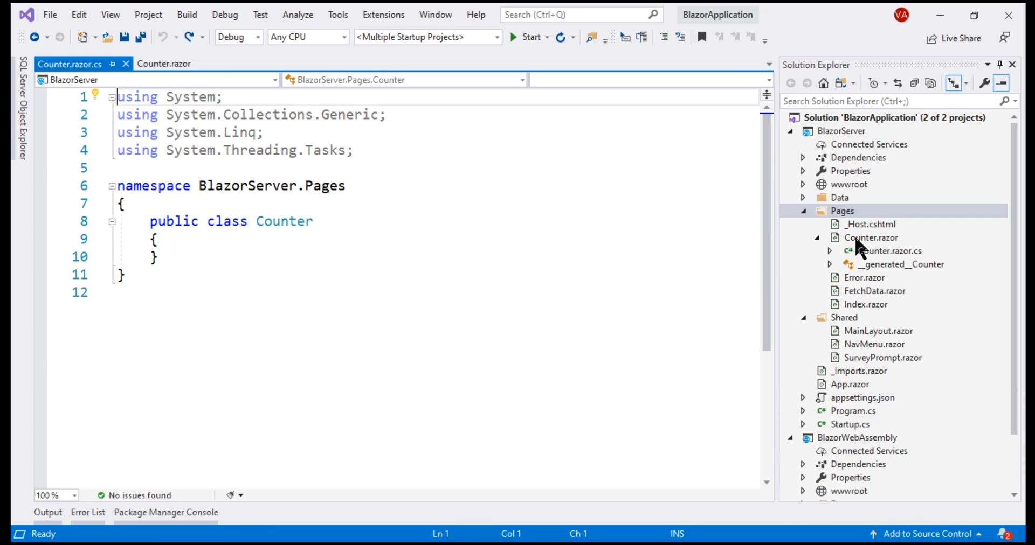
mouse_move(884, 264)
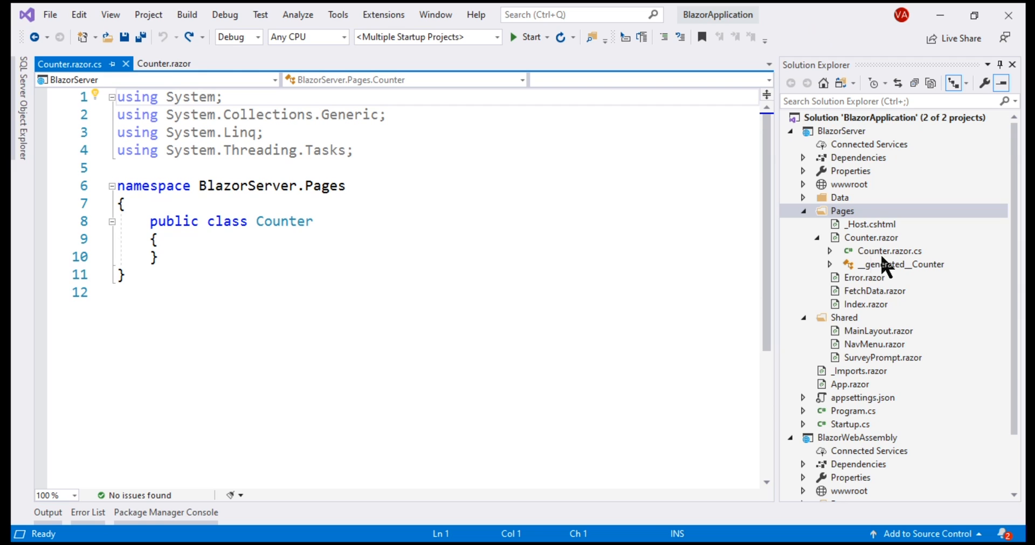
mouse_move(891, 267)
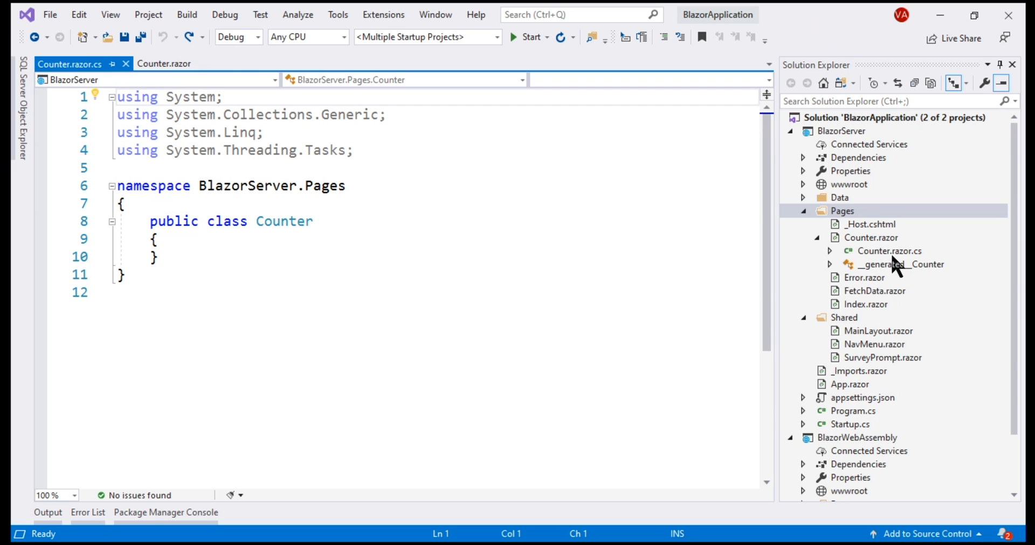
mouse_move(901, 267)
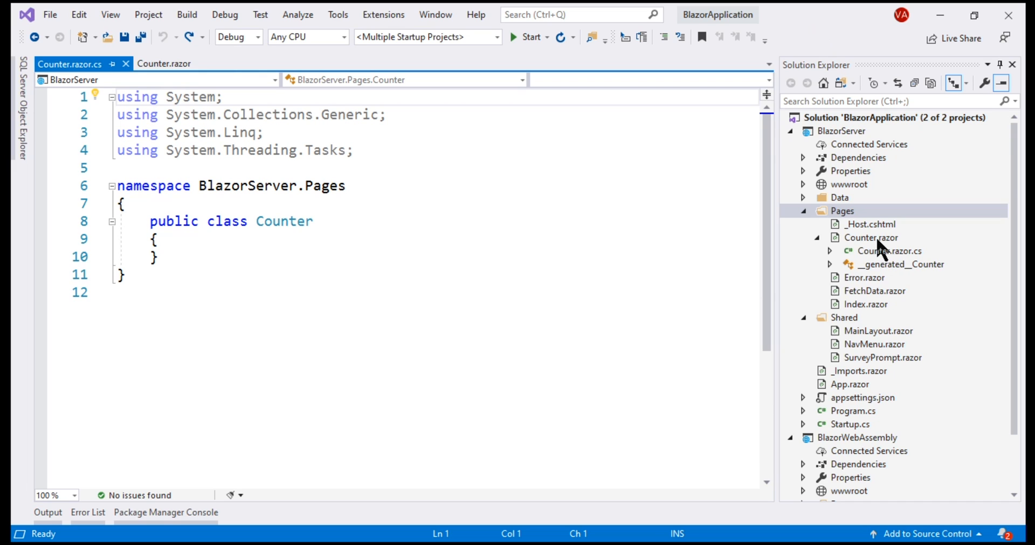
mouse_move(887, 258)
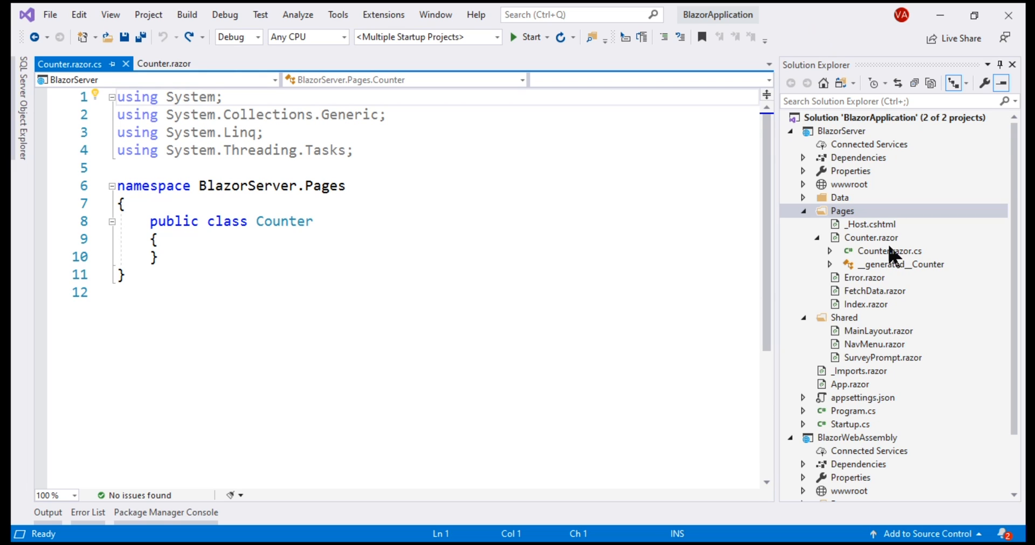
mouse_move(877, 257)
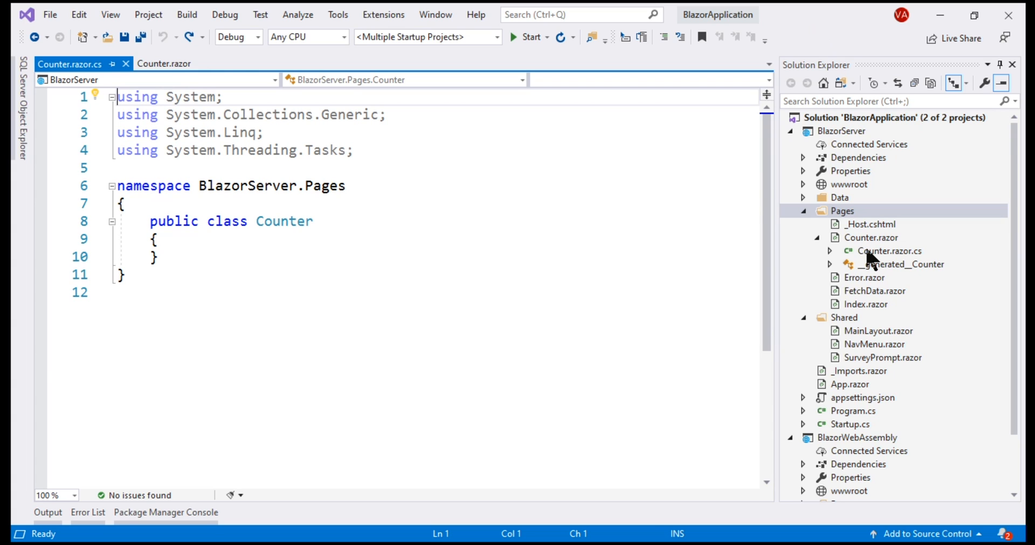
mouse_move(849, 247)
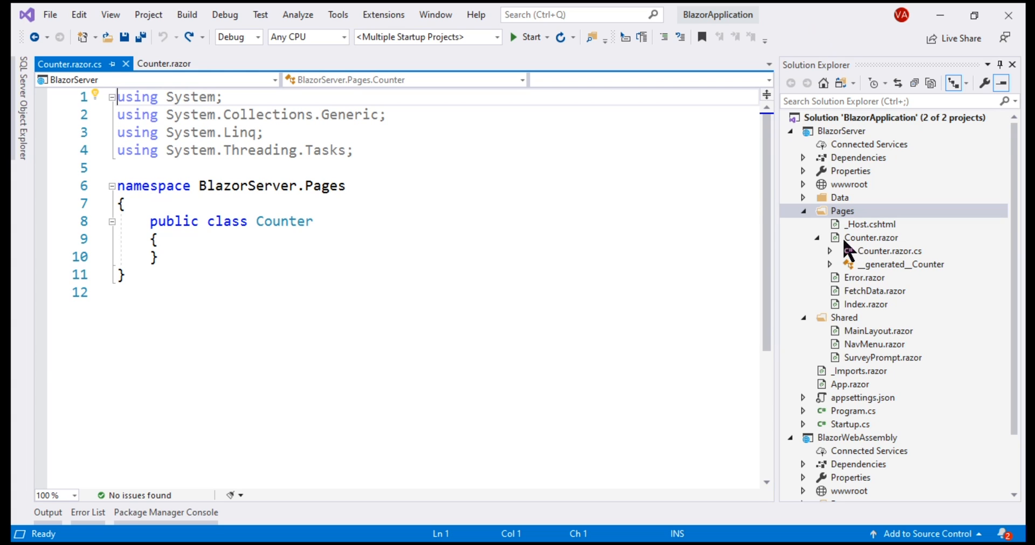
mouse_move(953, 155)
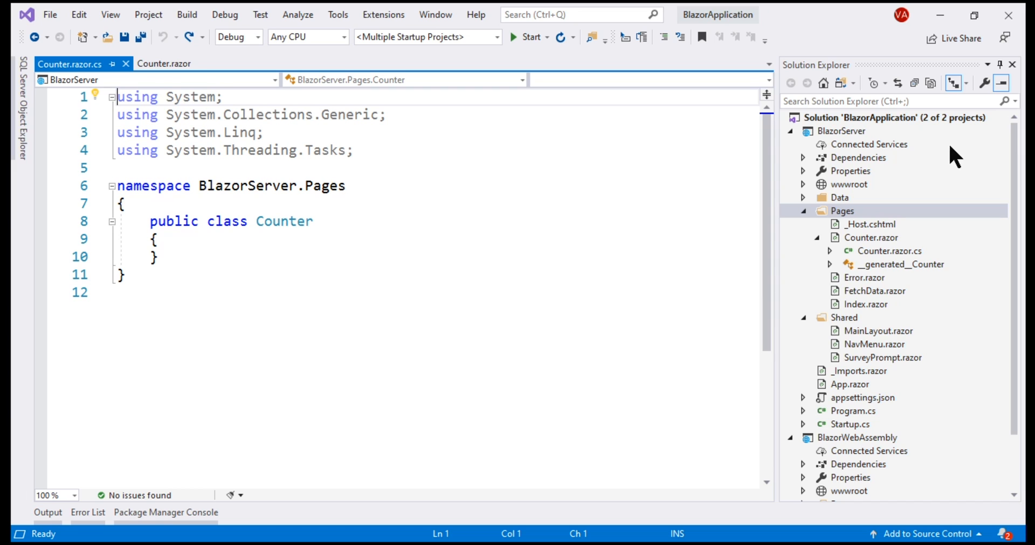
mouse_move(953, 83)
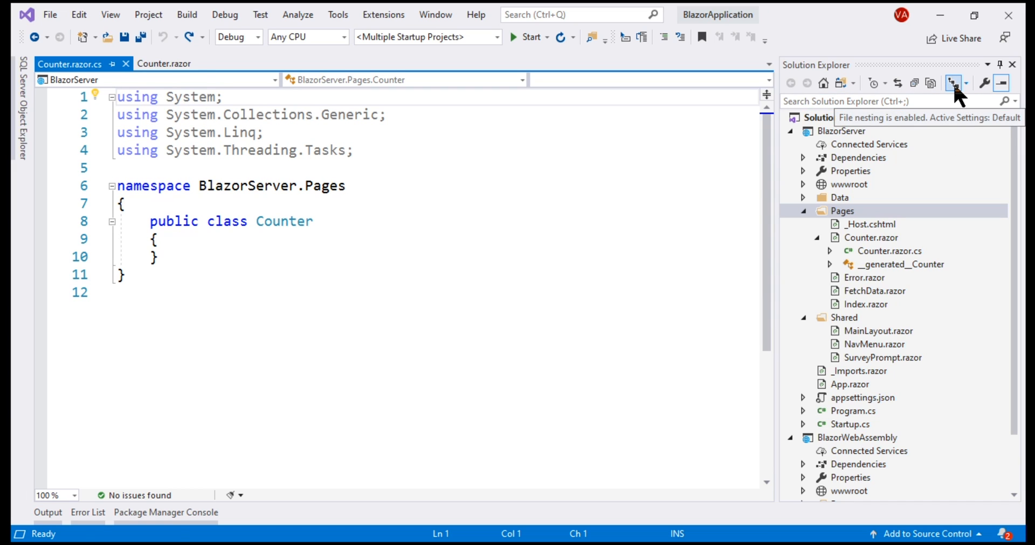
left_click(951, 83)
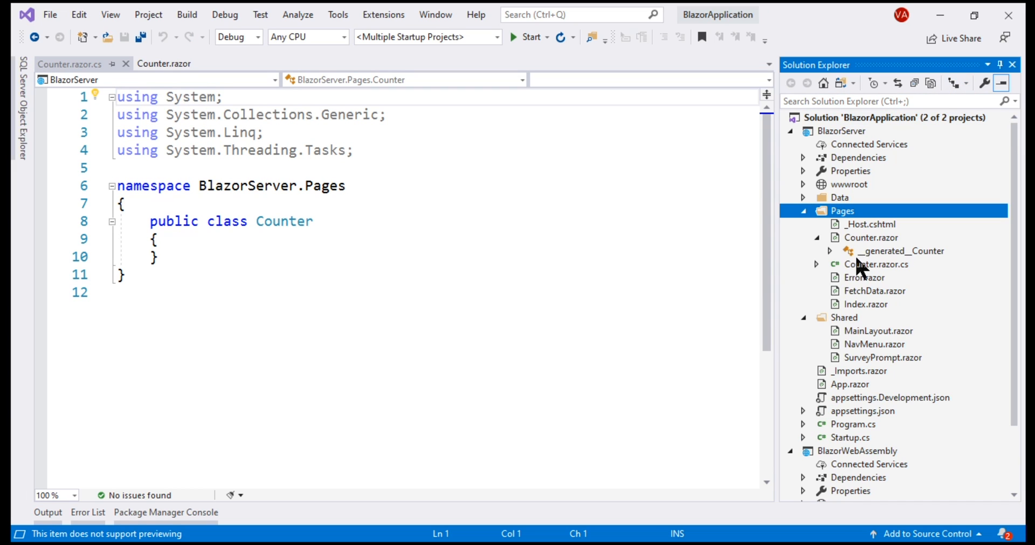
mouse_move(884, 245)
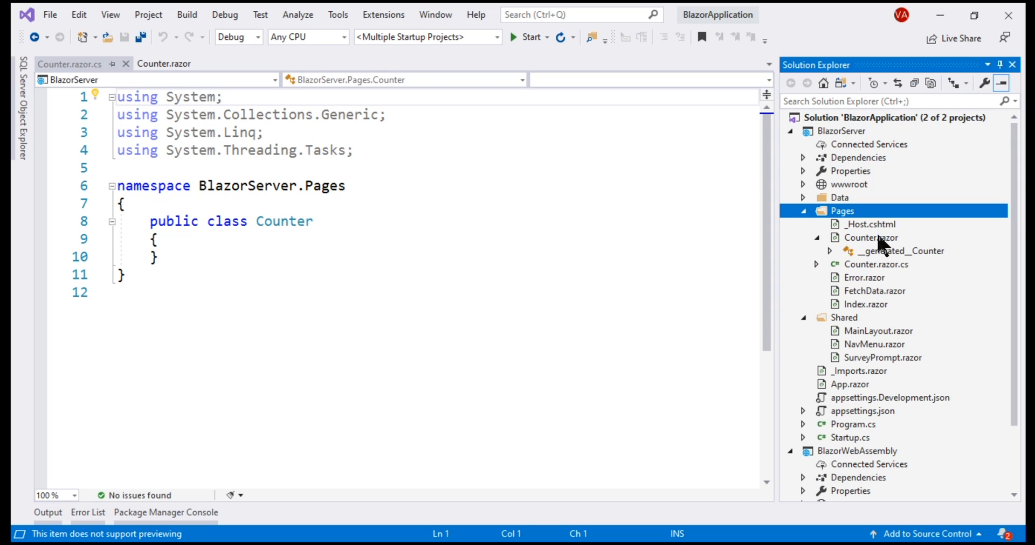
mouse_move(952, 83)
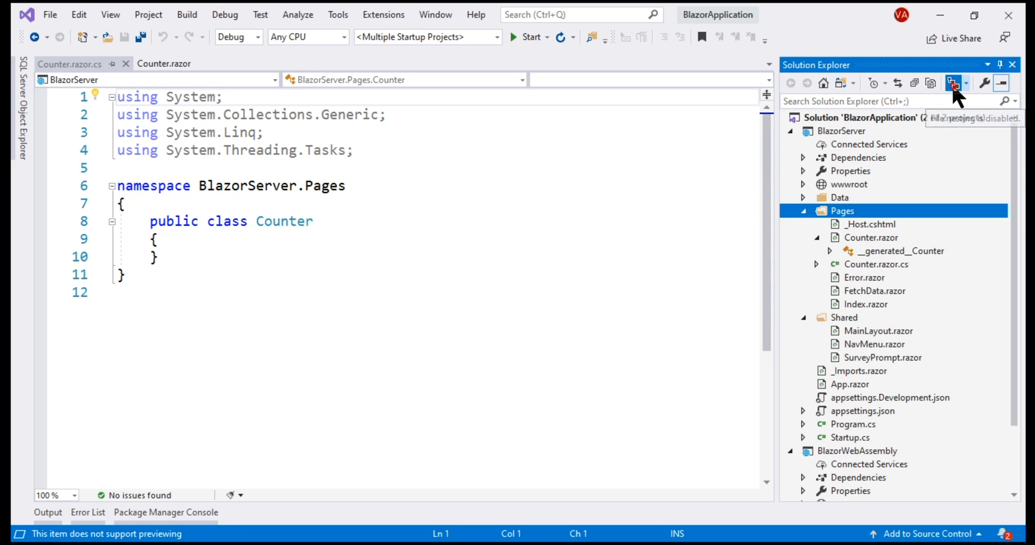
left_click(952, 83)
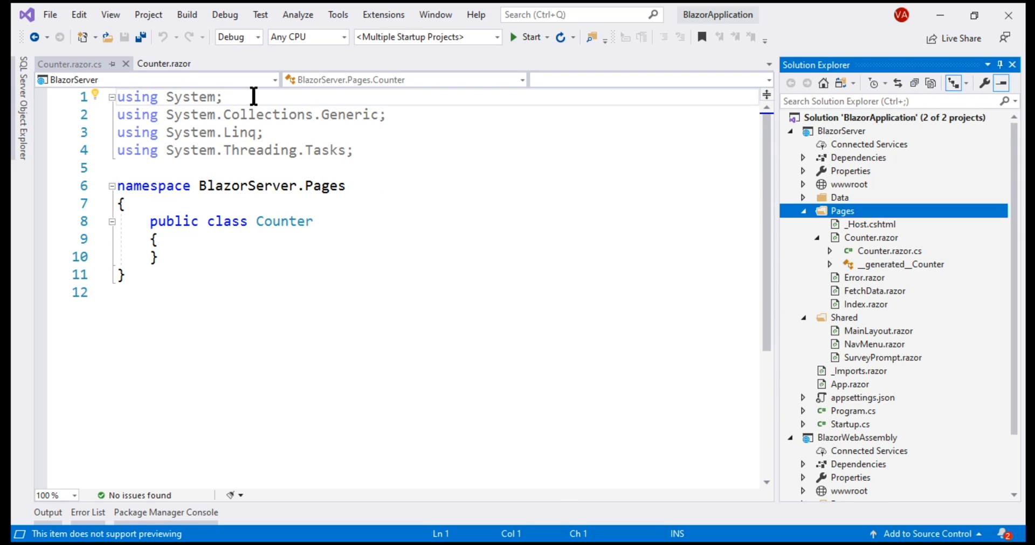
left_click(163, 64)
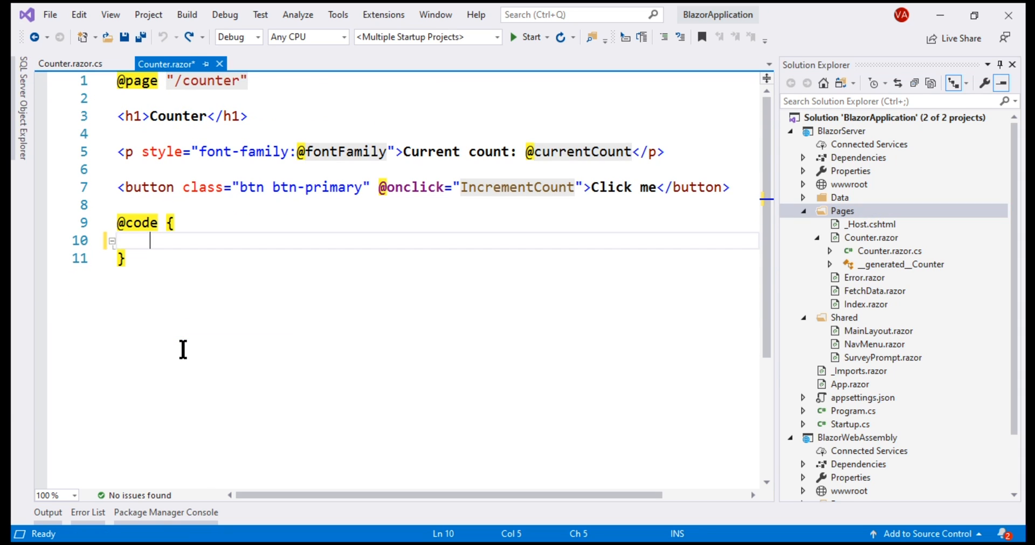
left_click(69, 64)
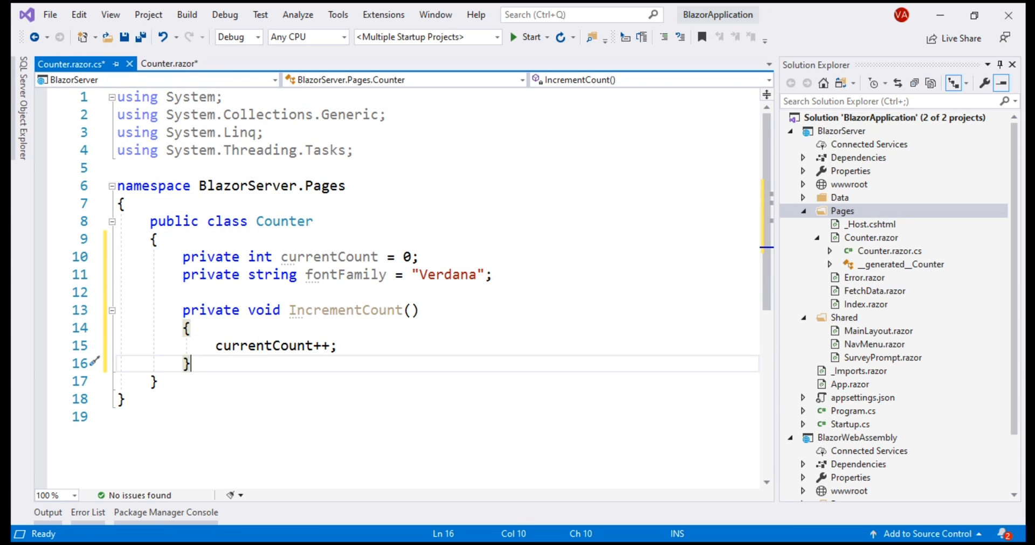
mouse_move(210, 256)
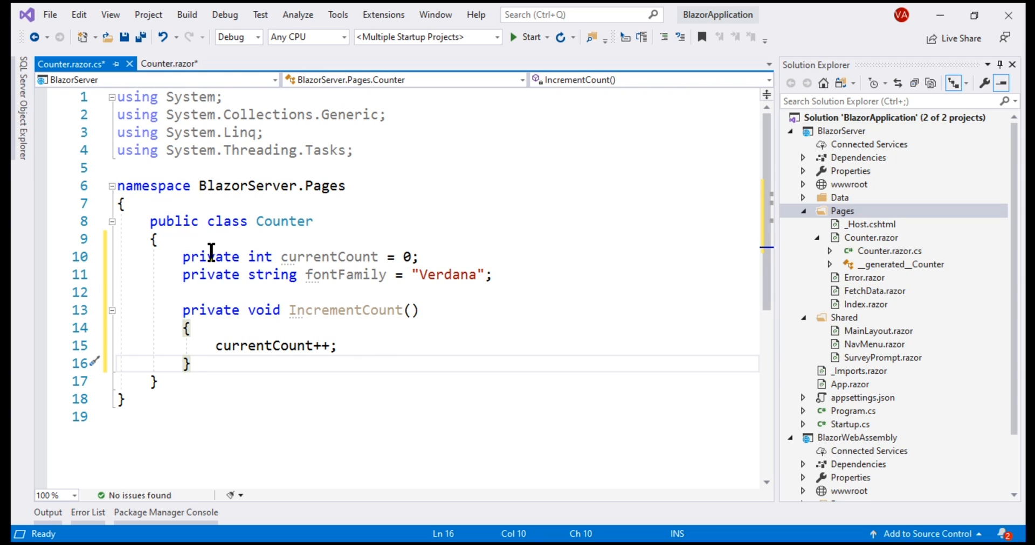
mouse_move(242, 323)
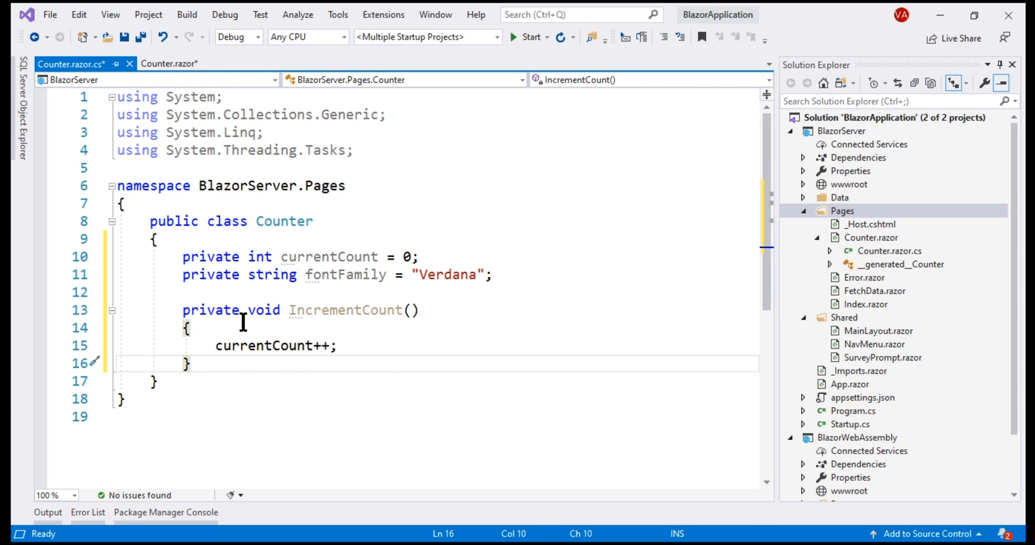
left_click(169, 64)
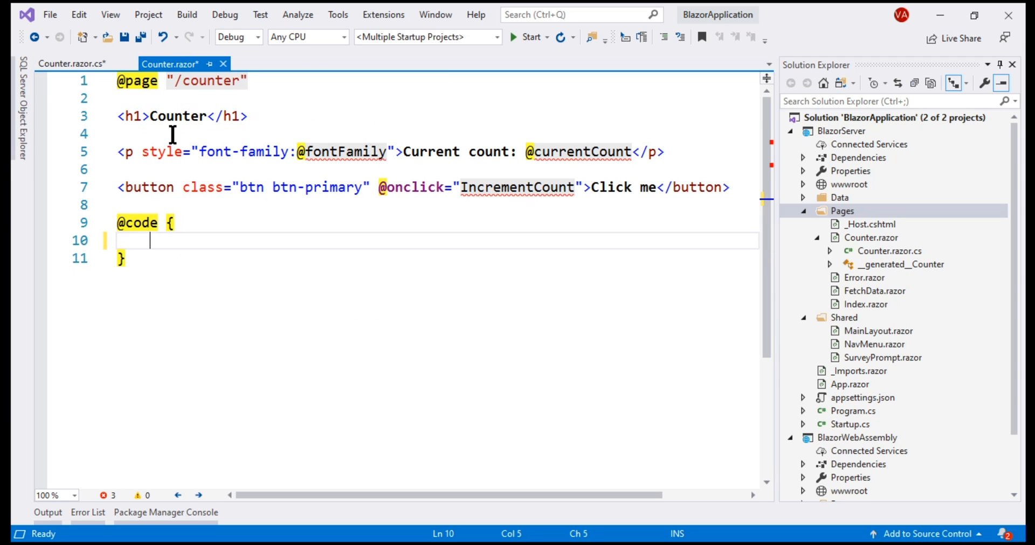
left_click(66, 64)
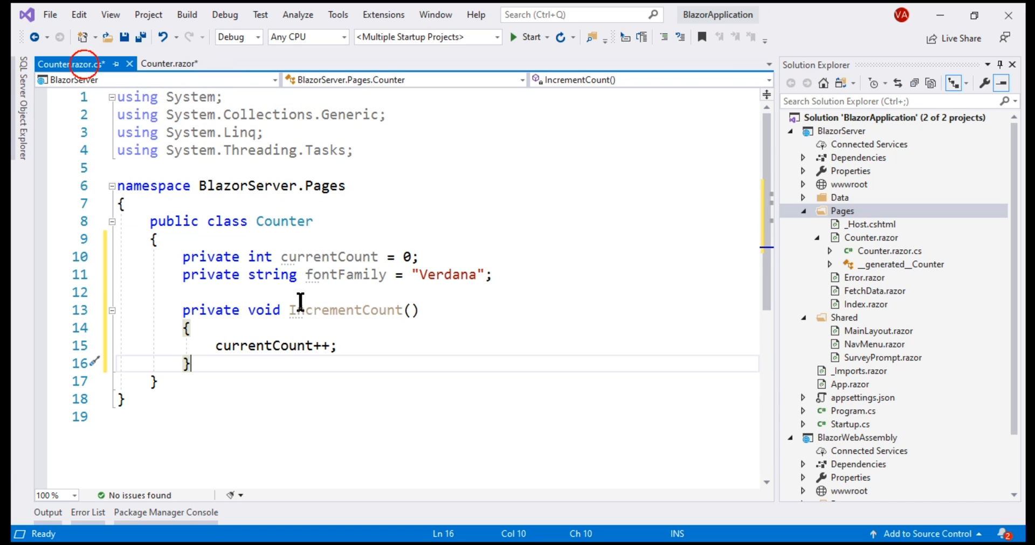
mouse_move(276, 275)
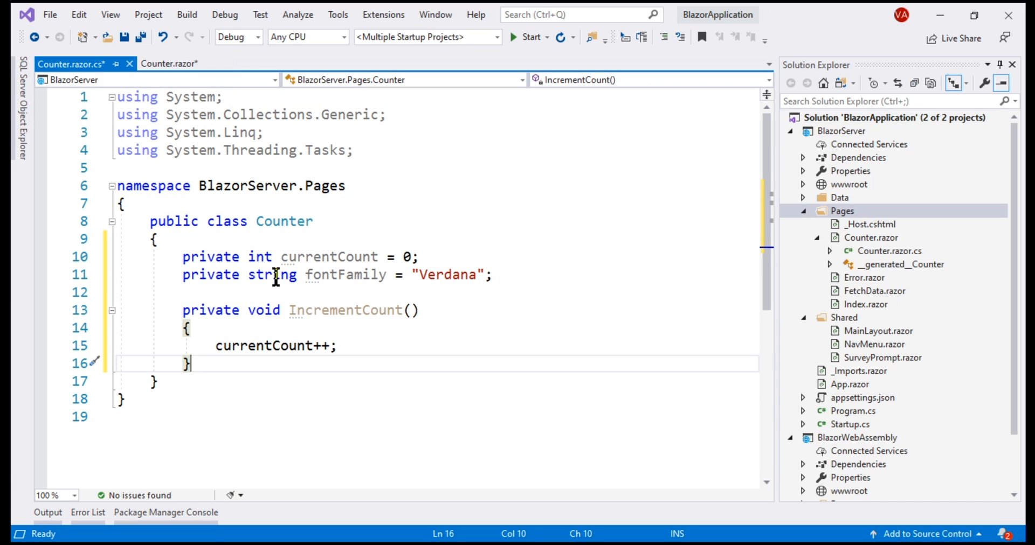
mouse_move(178, 80)
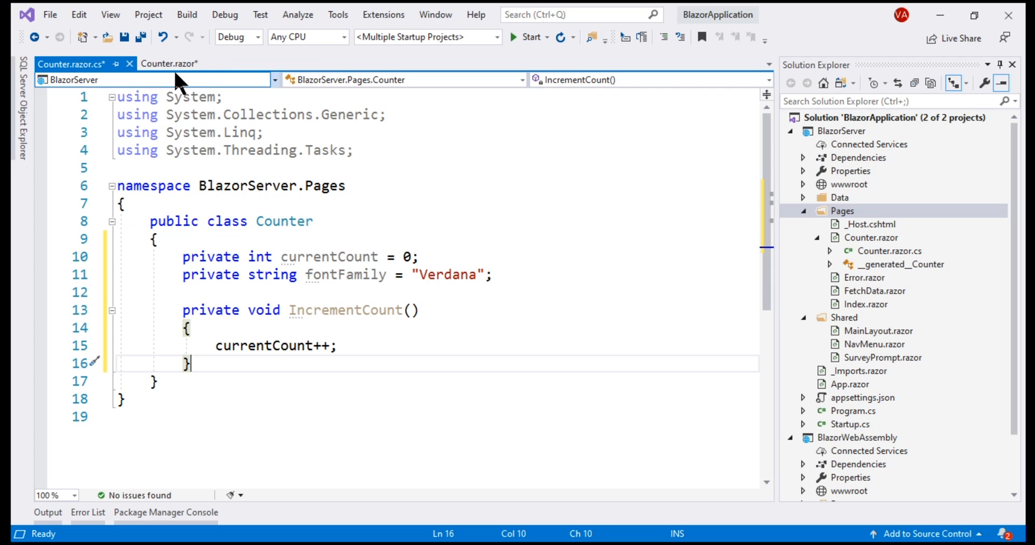
left_click(169, 64)
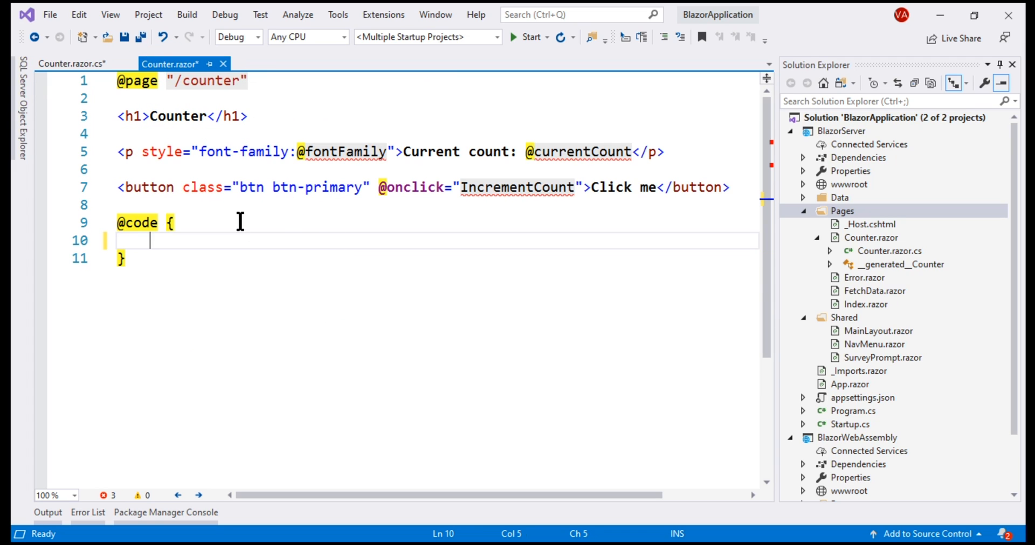
mouse_move(149, 92)
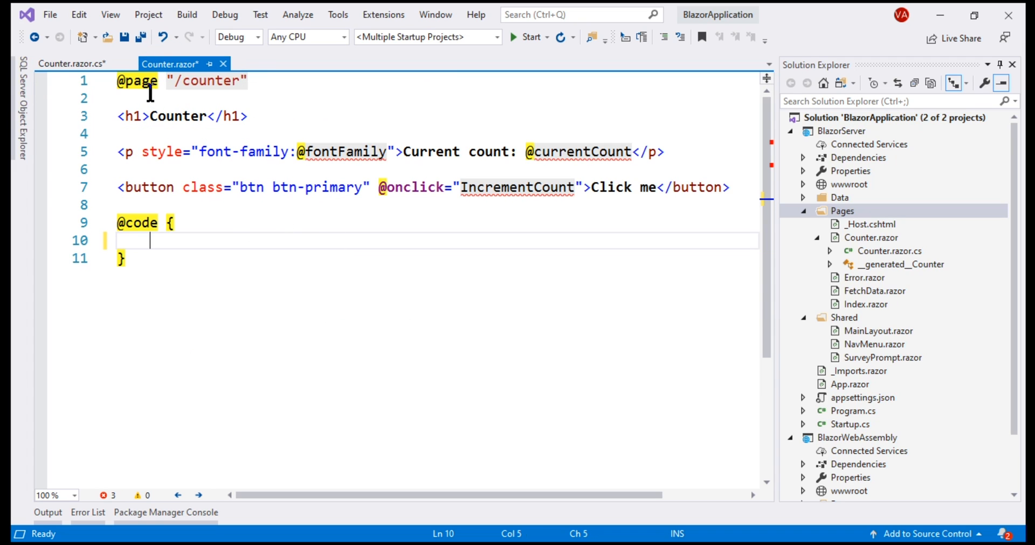
left_click(71, 63)
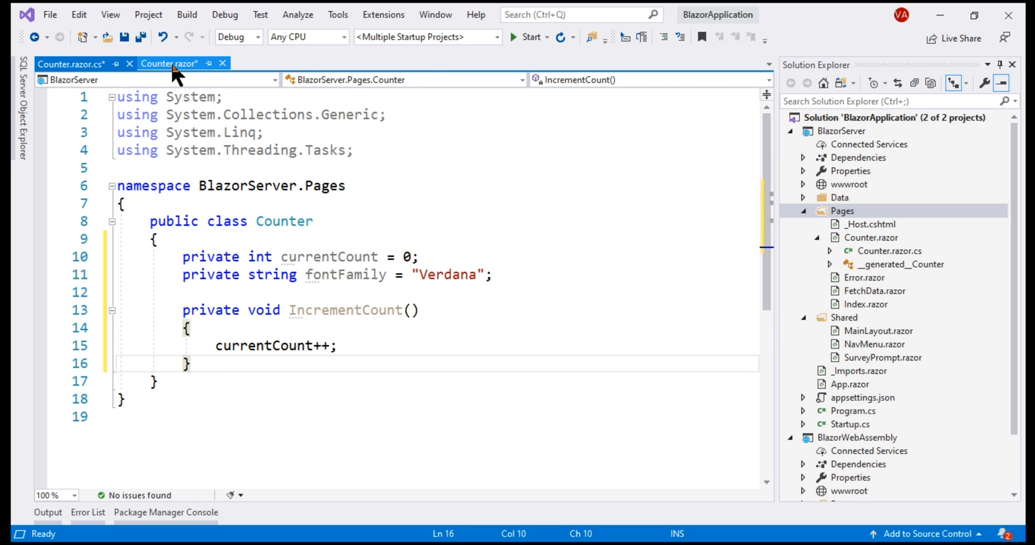
left_click(71, 64)
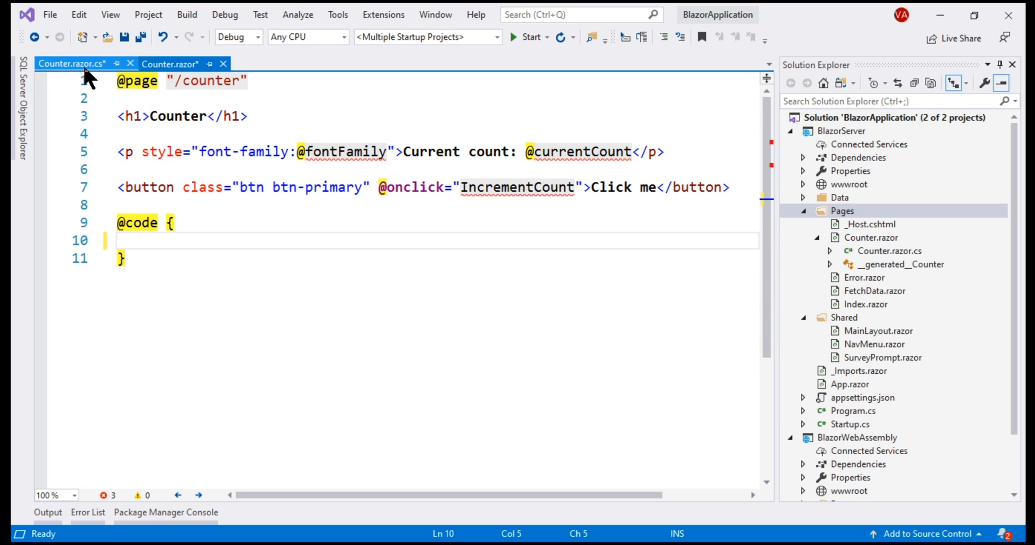
left_click(72, 64)
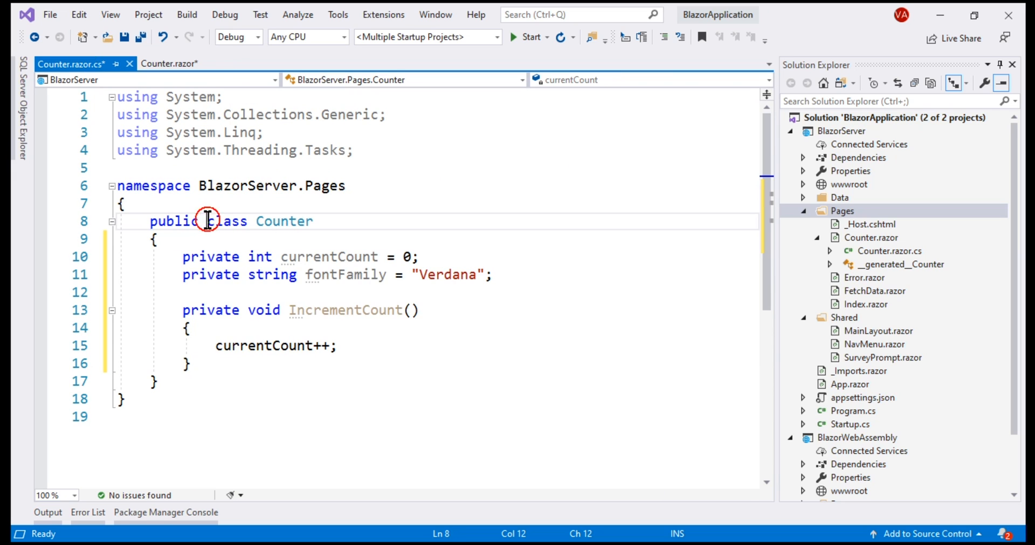
type("partial")
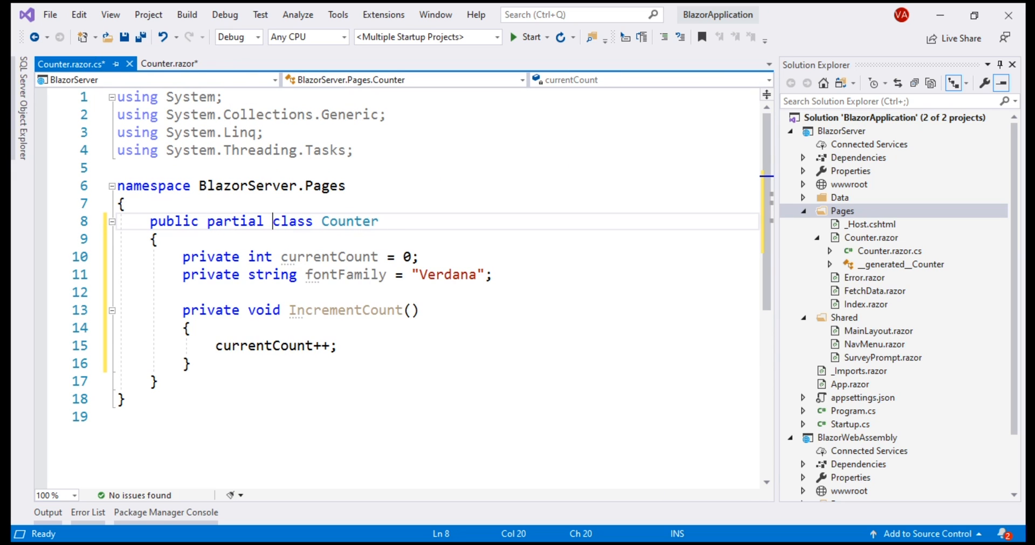
mouse_move(277, 257)
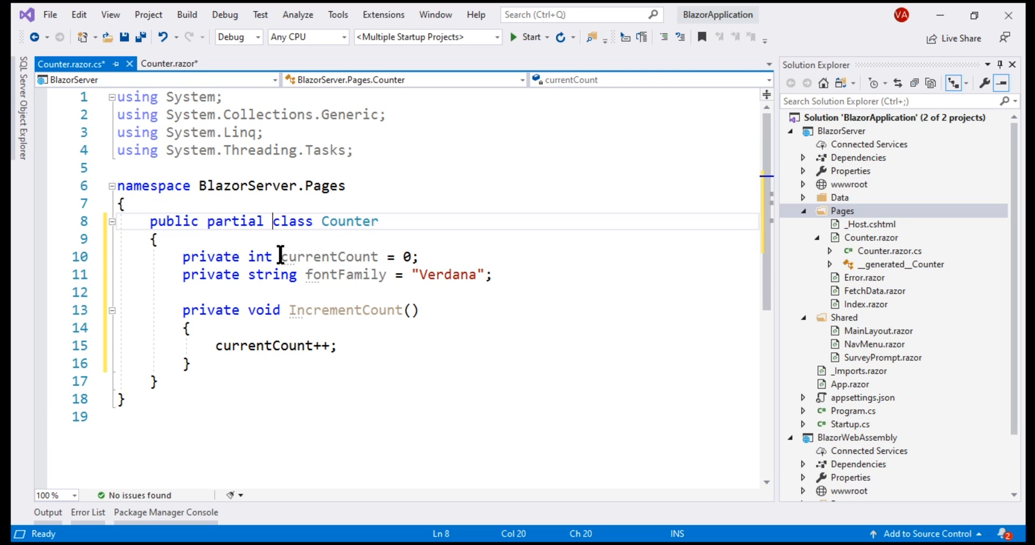
mouse_move(169, 62)
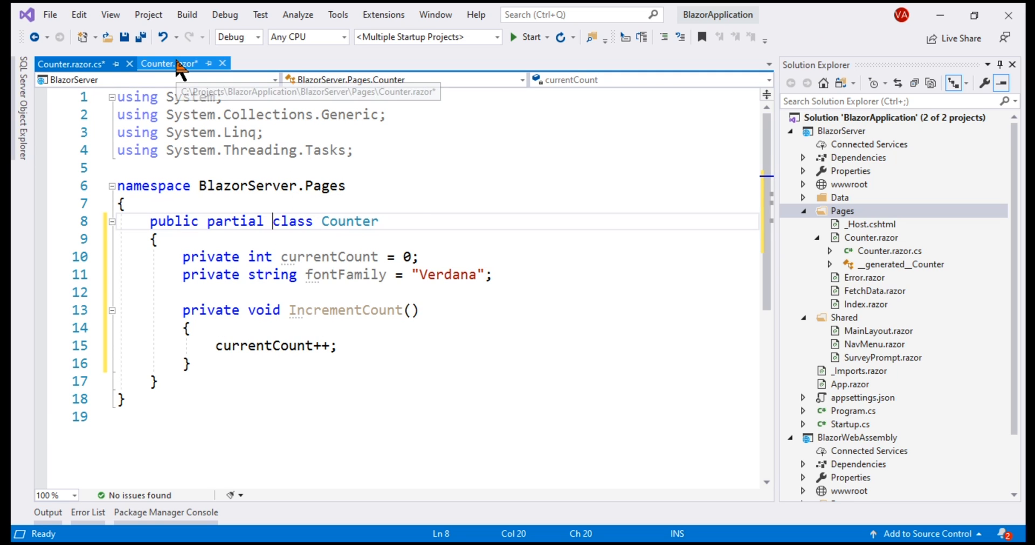
left_click(169, 64)
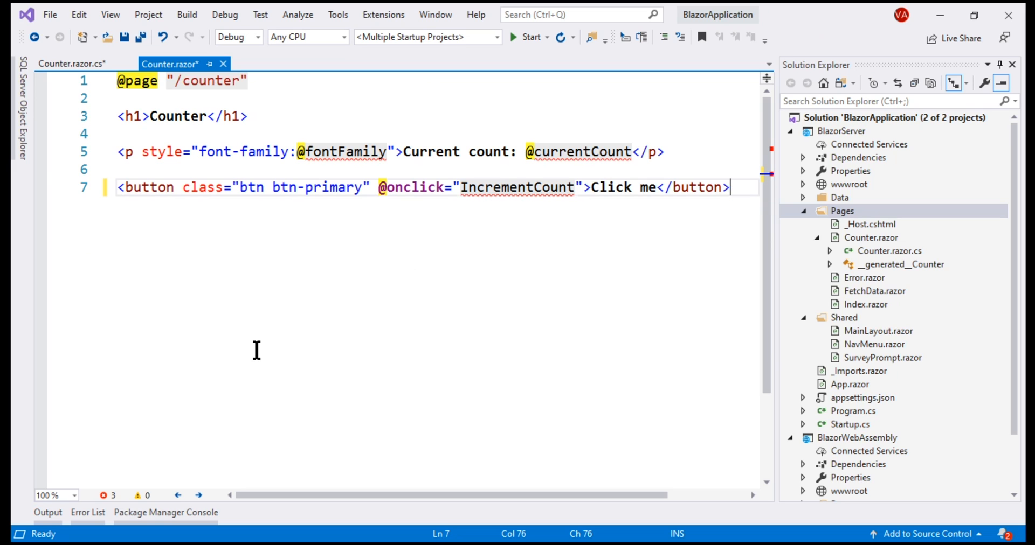
key("ctrl+s")
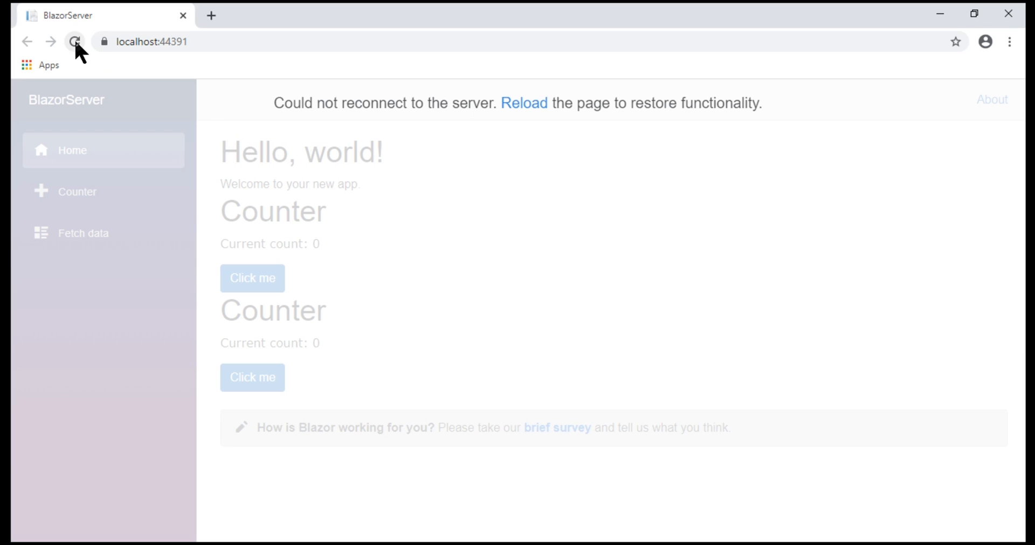
Reload the app in Chrome, increment both home-page counters, then increment on the Counter page
left_click(74, 41)
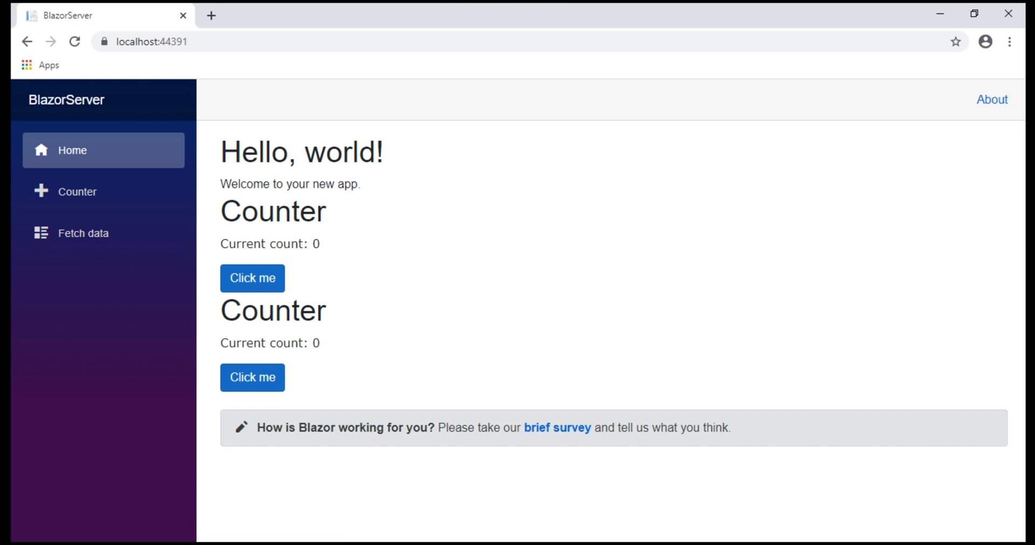
left_click(252, 278)
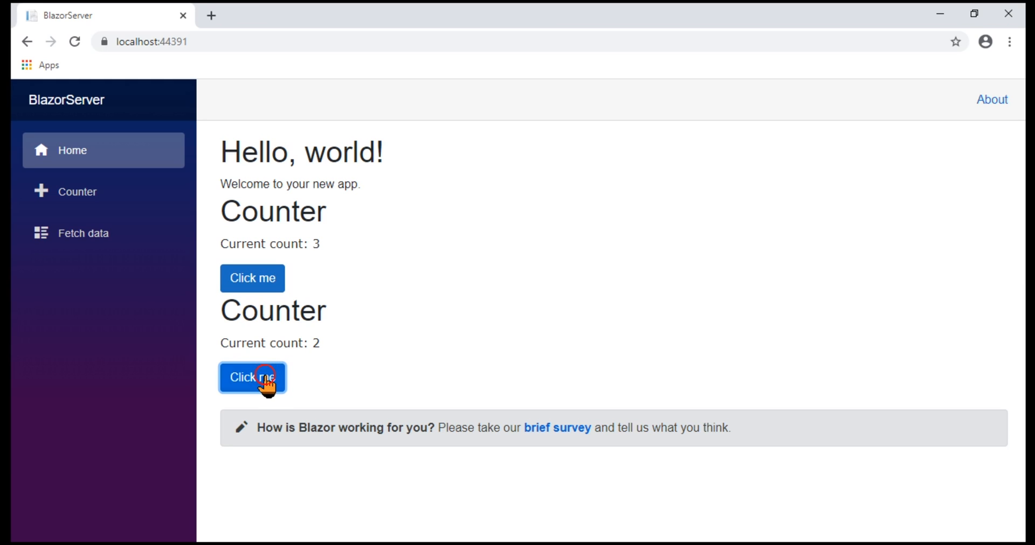
left_click(252, 377)
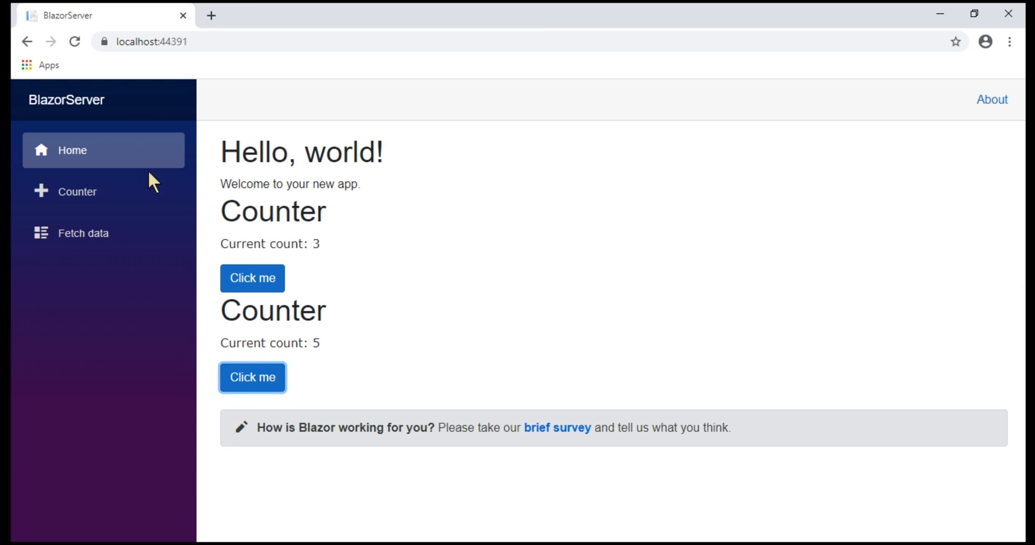
left_click(77, 192)
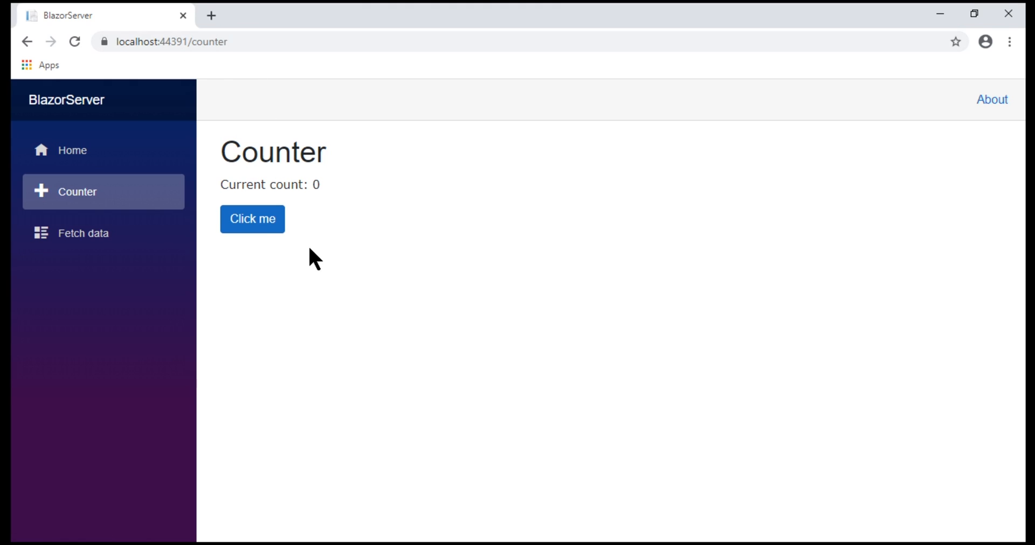
left_click(252, 219)
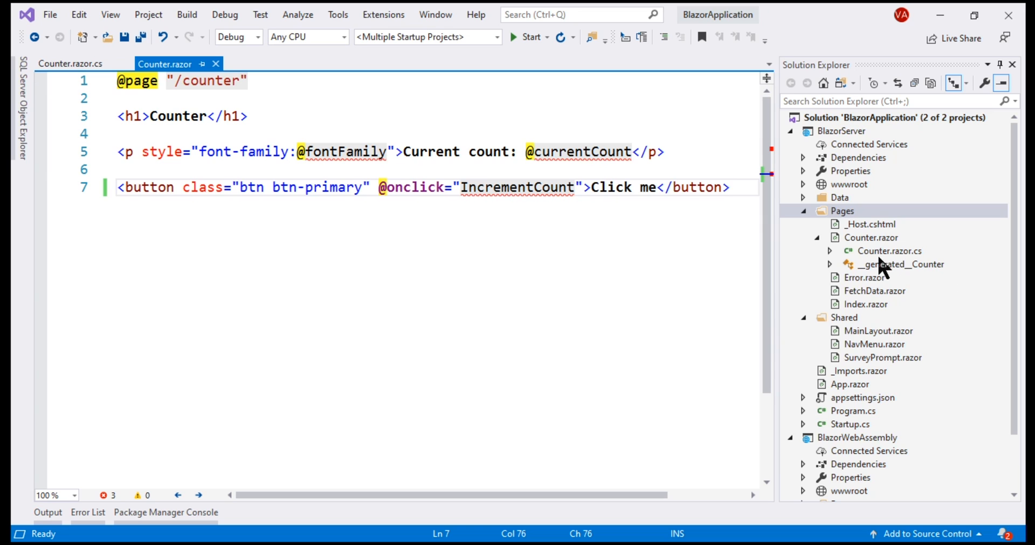
Permanently delete Counter.razor.cs from the BlazorServer project and select Pages for a new item
right_click(888, 251)
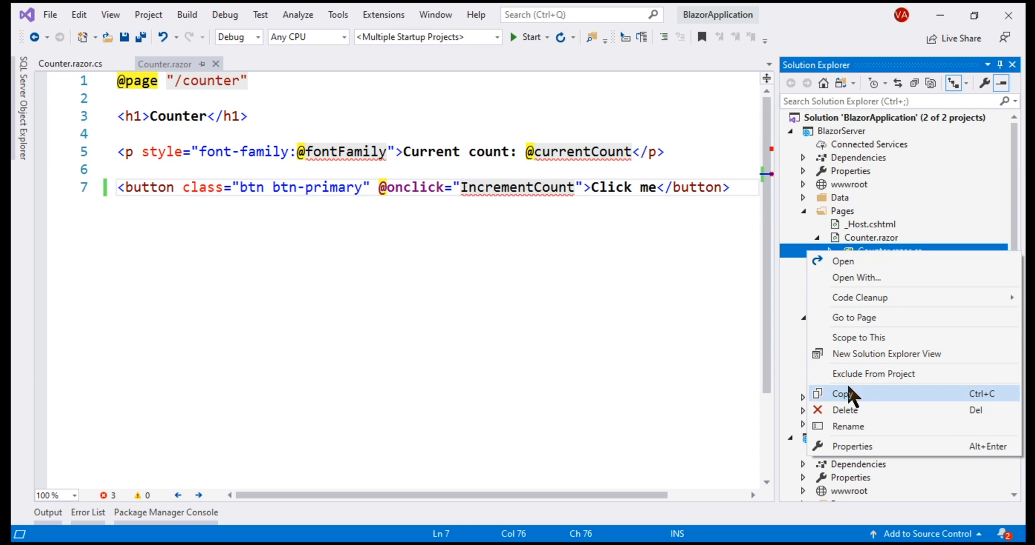
left_click(845, 410)
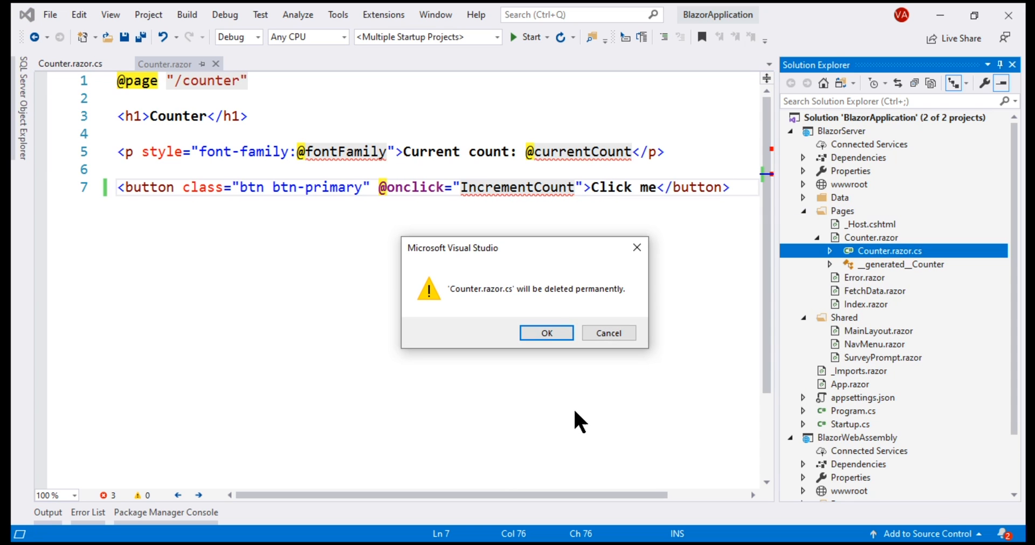
left_click(545, 333)
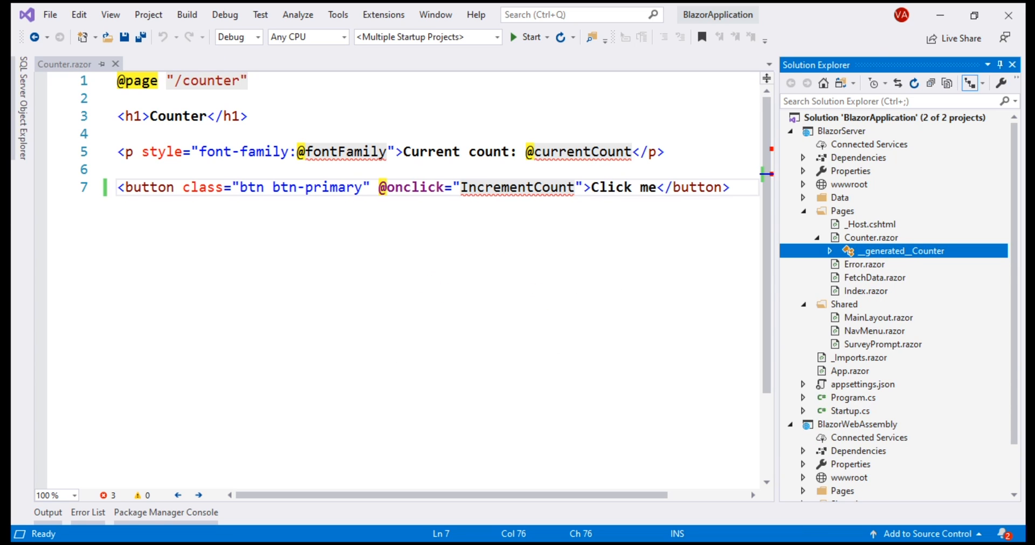
left_click(842, 210)
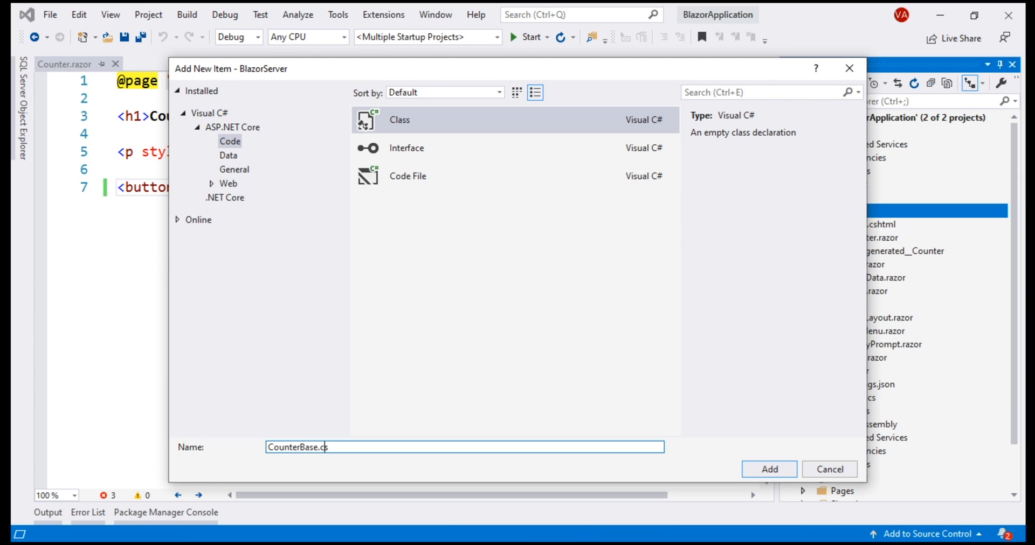
Create CounterBase.cs deriving from ComponentBase and import Microsoft.AspNetCore.Components via Quick Actions
left_click(768, 469)
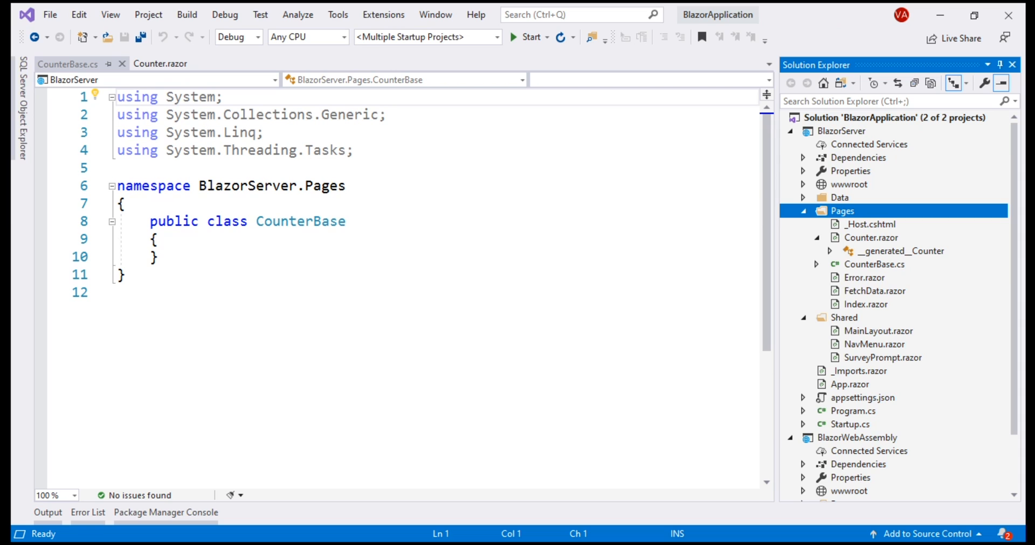
mouse_move(298, 247)
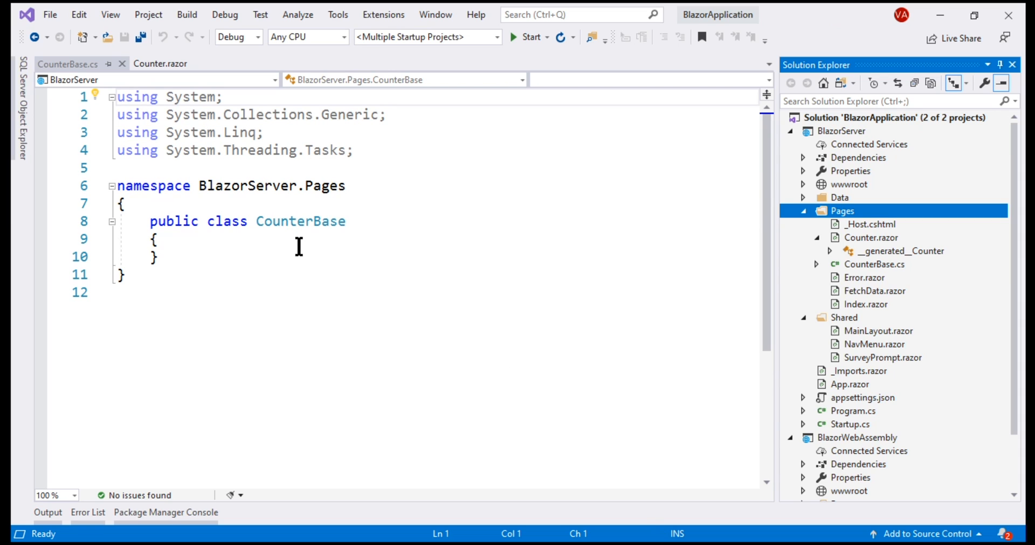
mouse_move(323, 221)
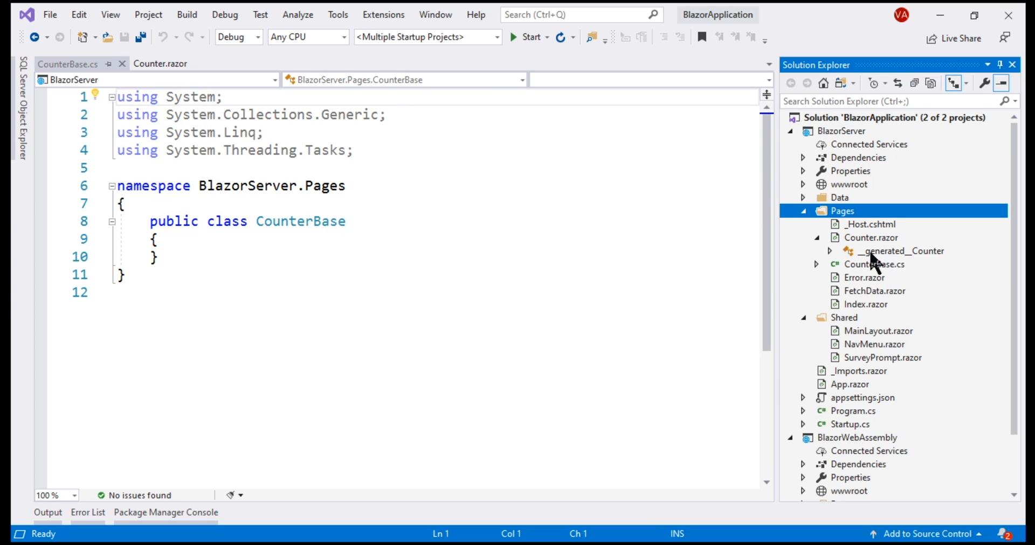
mouse_move(908, 264)
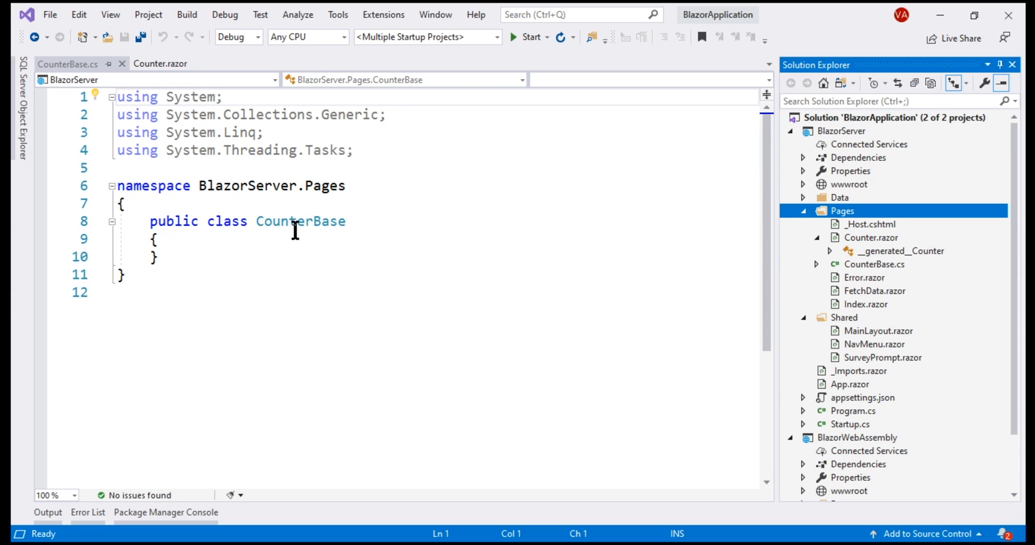
mouse_move(314, 221)
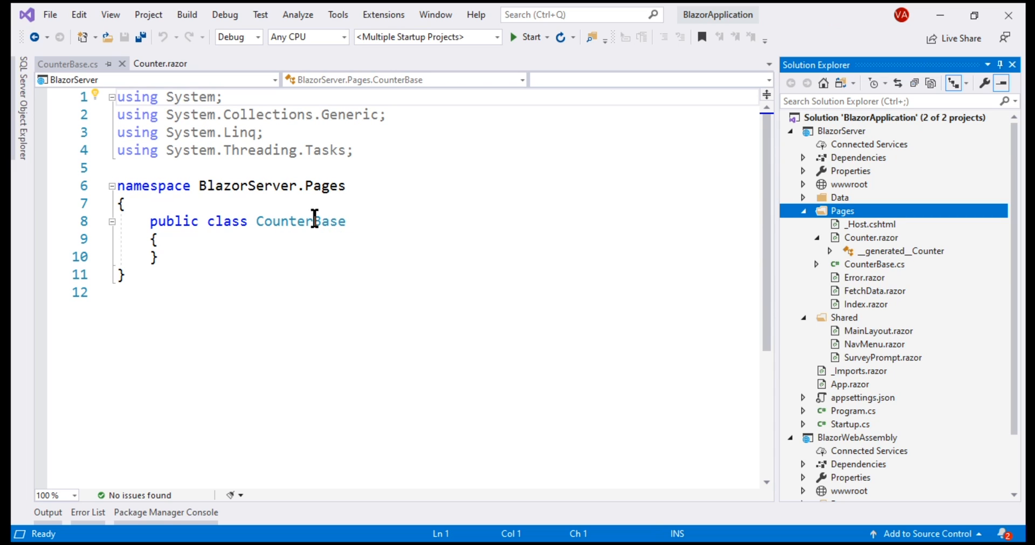
mouse_move(316, 221)
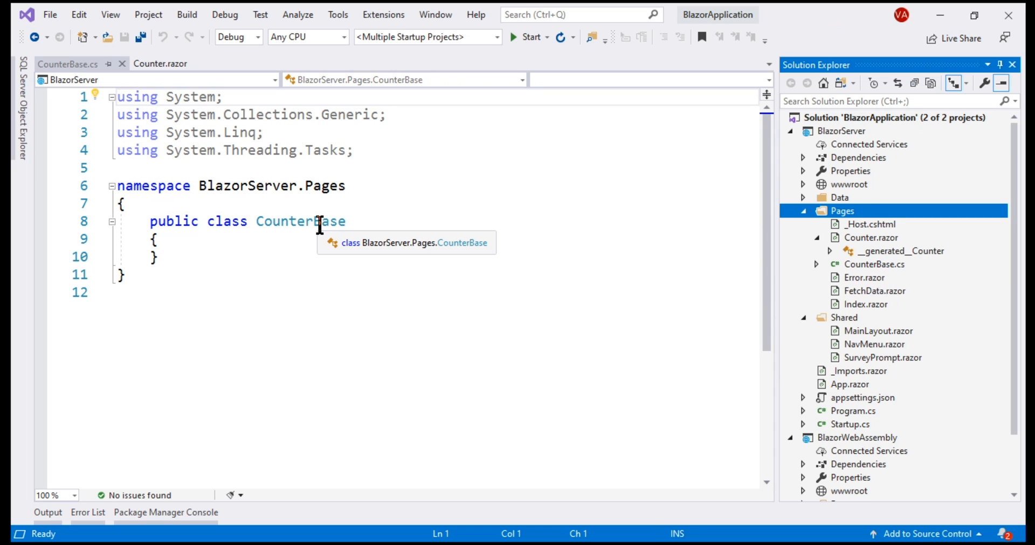
mouse_move(373, 221)
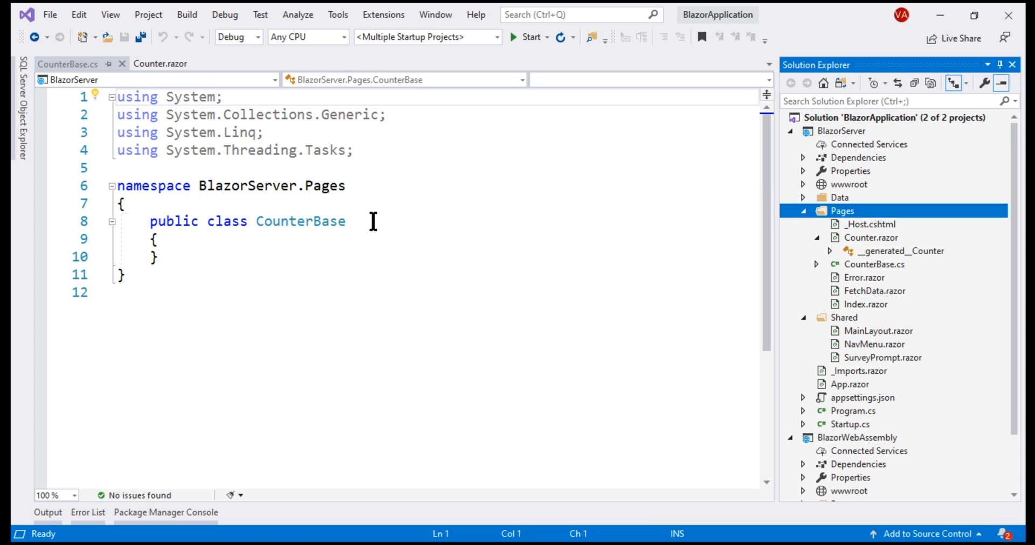
type(":")
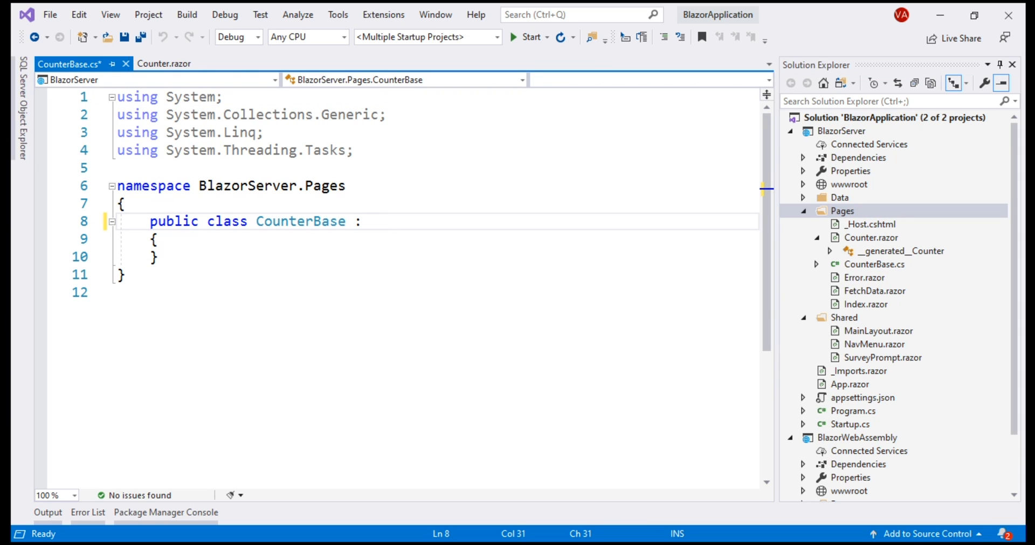
type("Co")
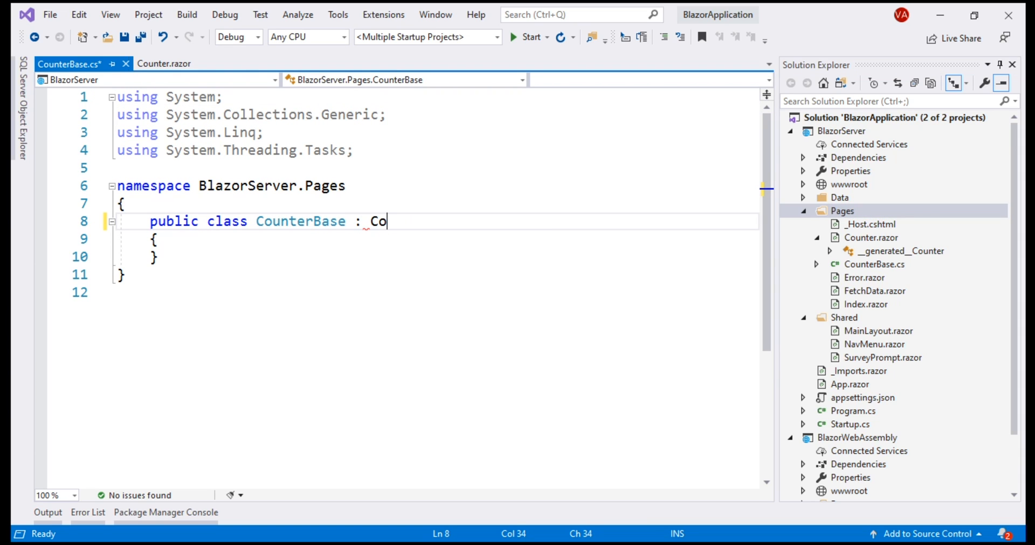
type("mponentBase")
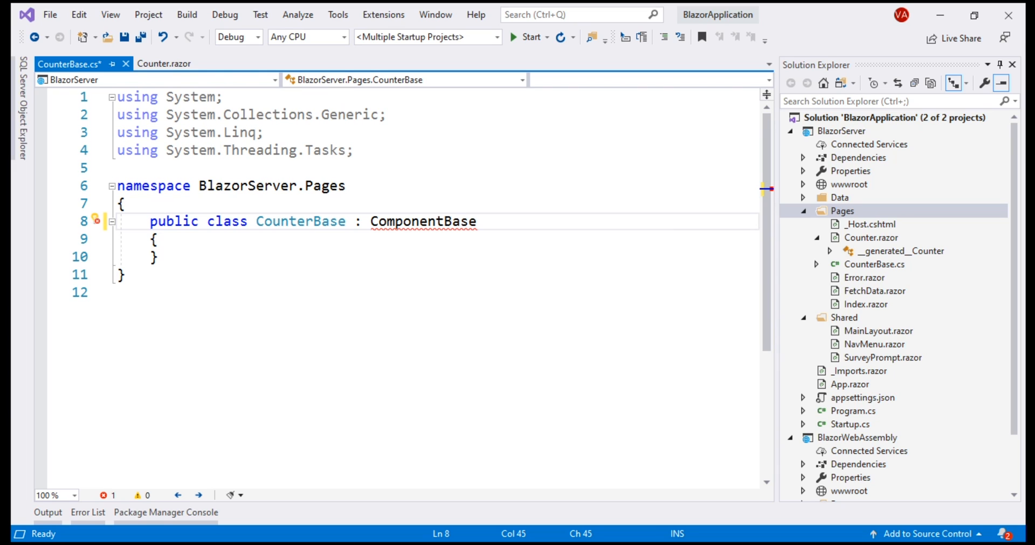
left_click(95, 221)
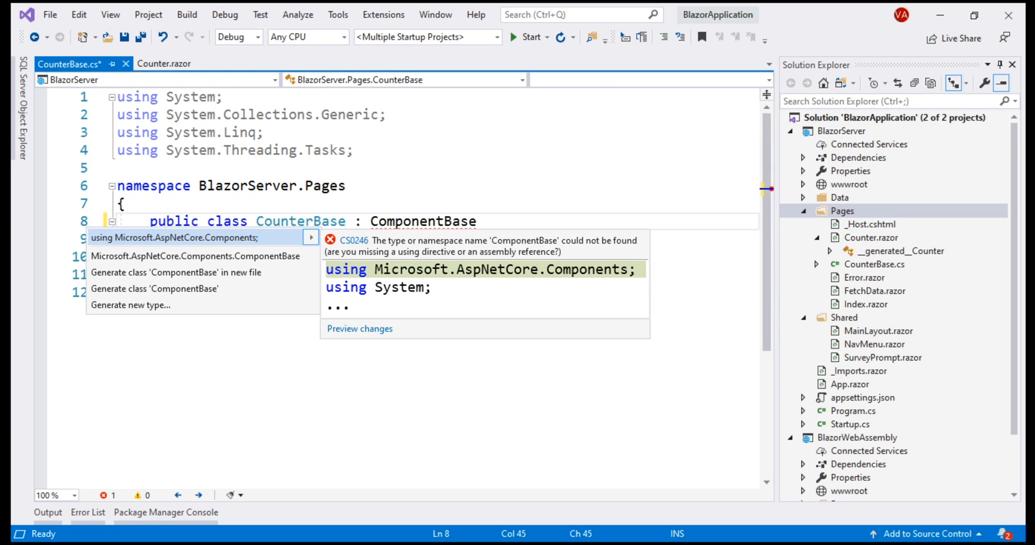
left_click(174, 238)
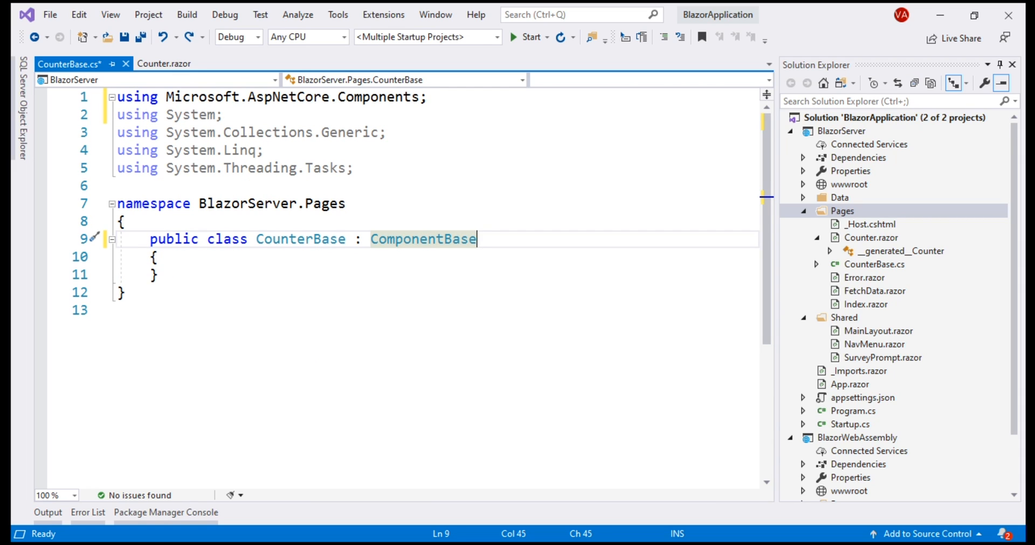
Paste the currentCount, fontFamily and IncrementCount members into CounterBase and compare with Counter.razor
key("Return")
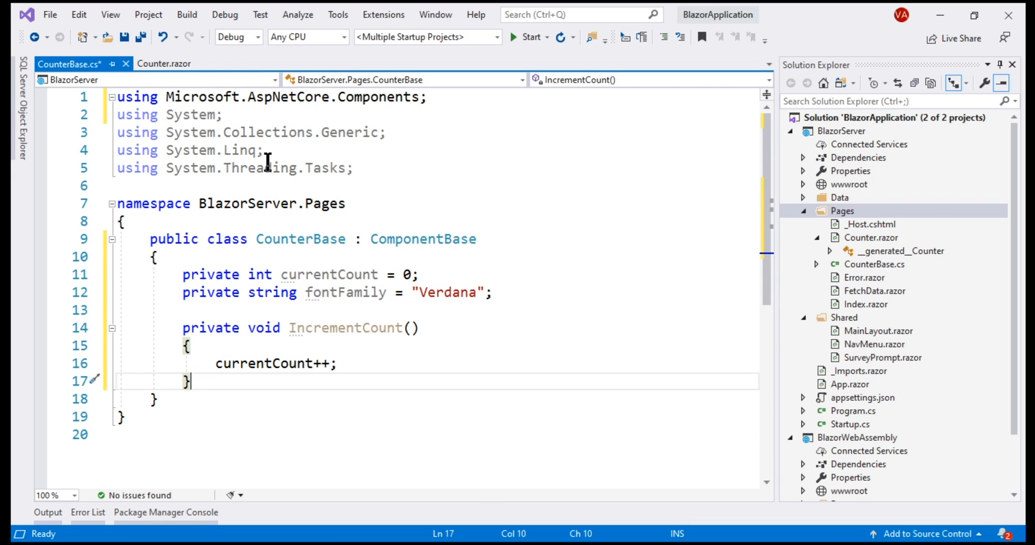
left_click(163, 64)
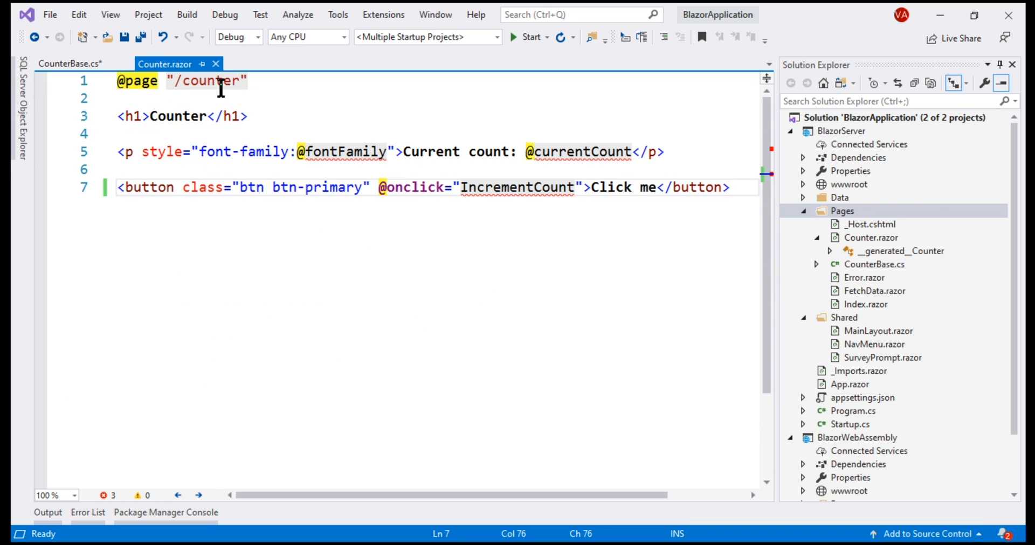
left_click(69, 63)
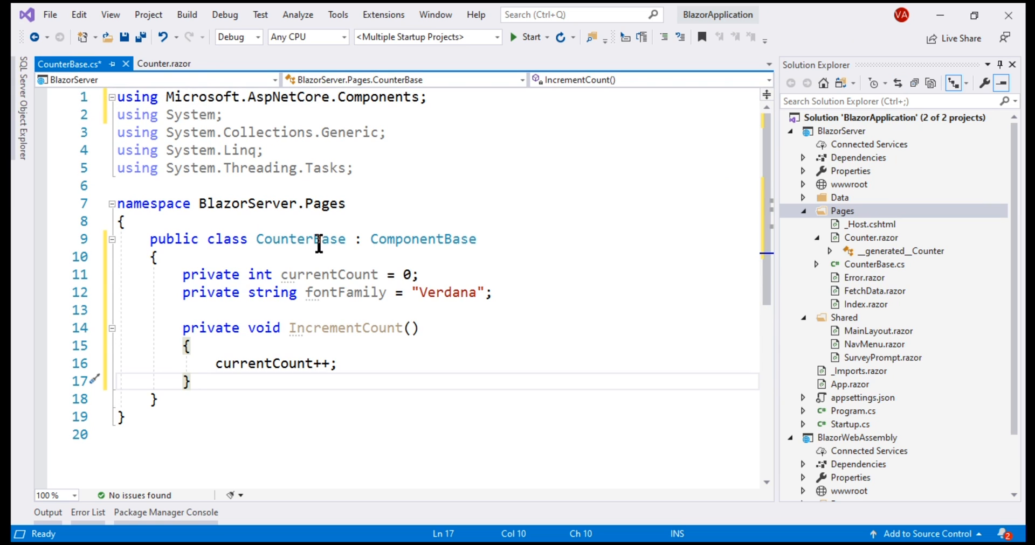
left_click(164, 63)
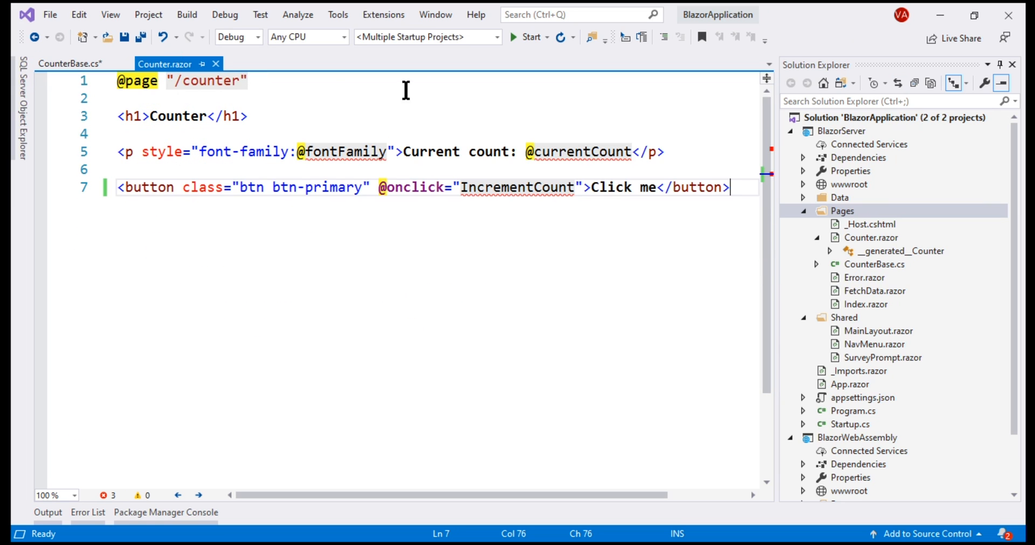
key("Return")
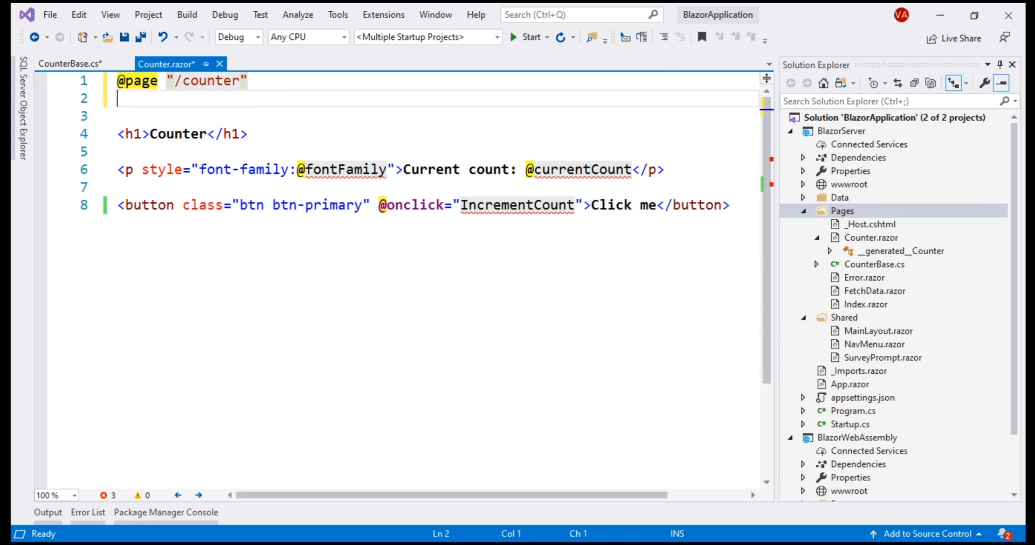
type("@inherits")
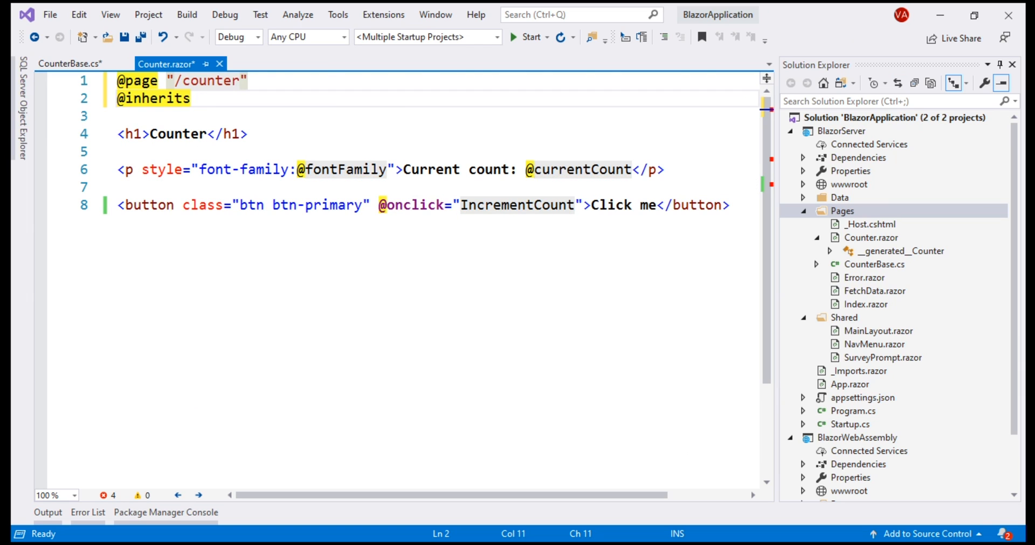
type("CounterBase")
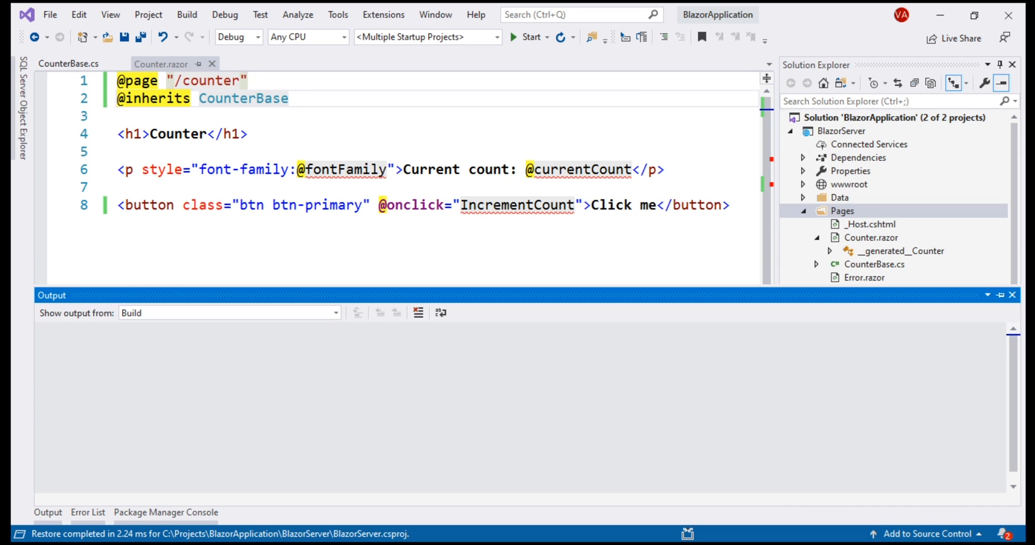
Show the Error List with the three CS0122 inaccessible-member errors, then return to CounterBase.cs
left_click(87, 511)
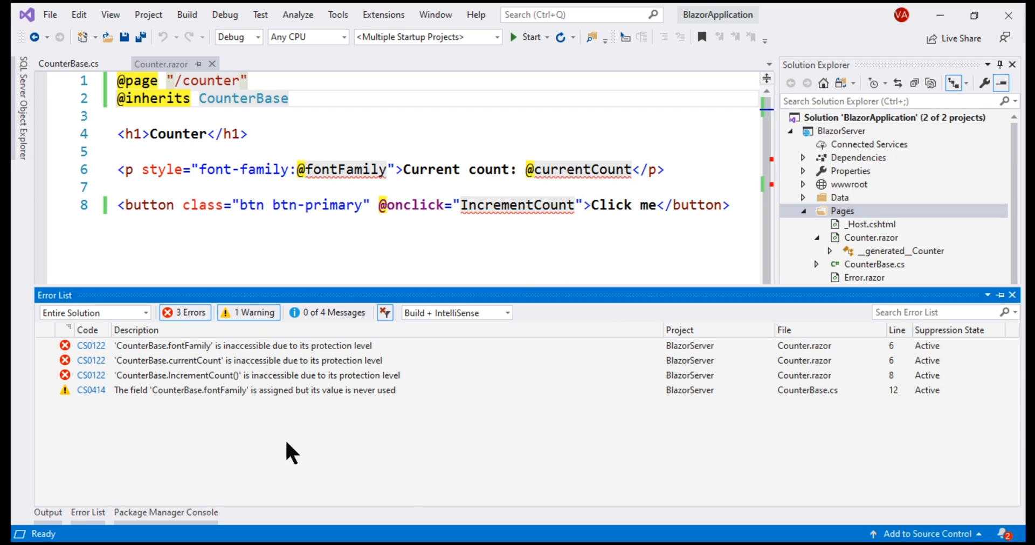
mouse_move(316, 426)
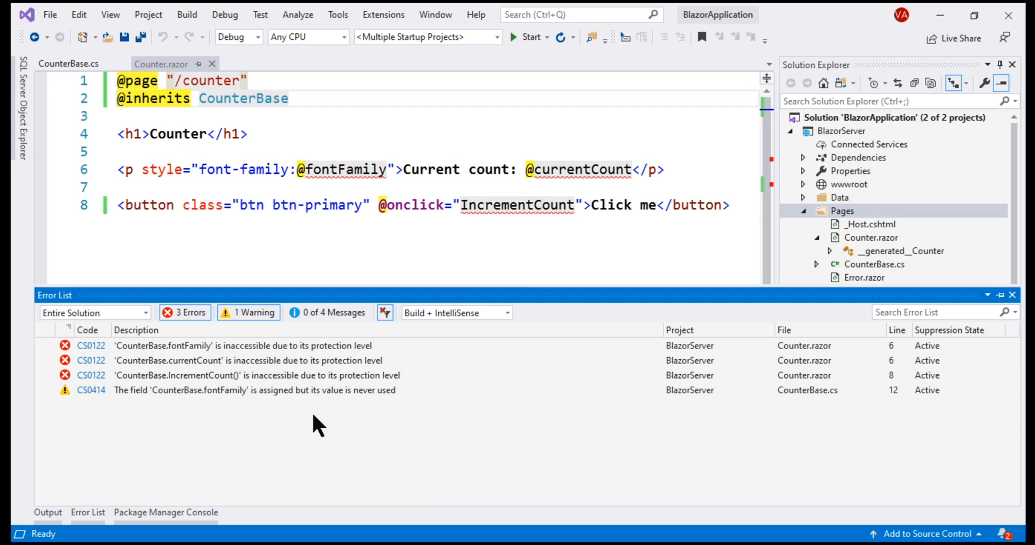
mouse_move(245, 370)
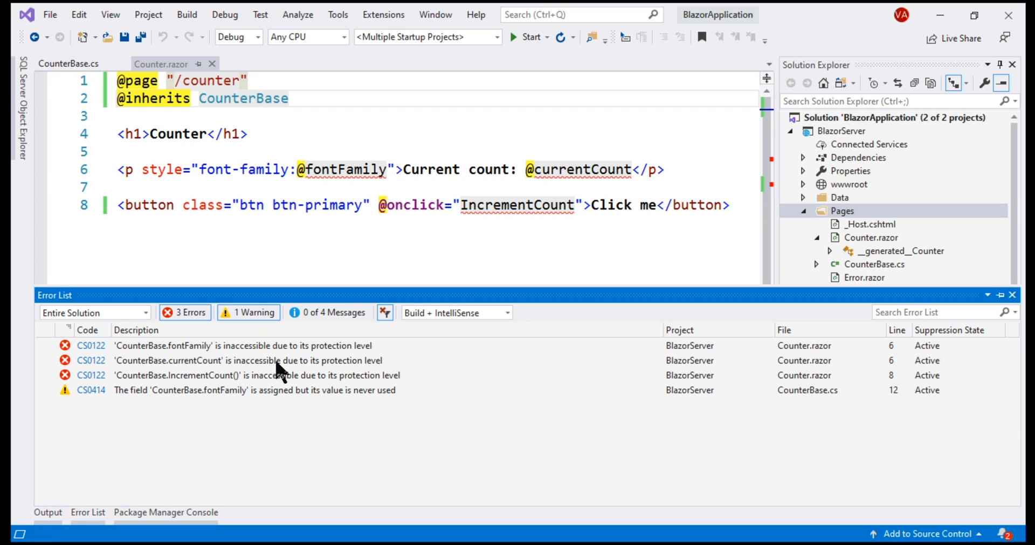
left_click(68, 63)
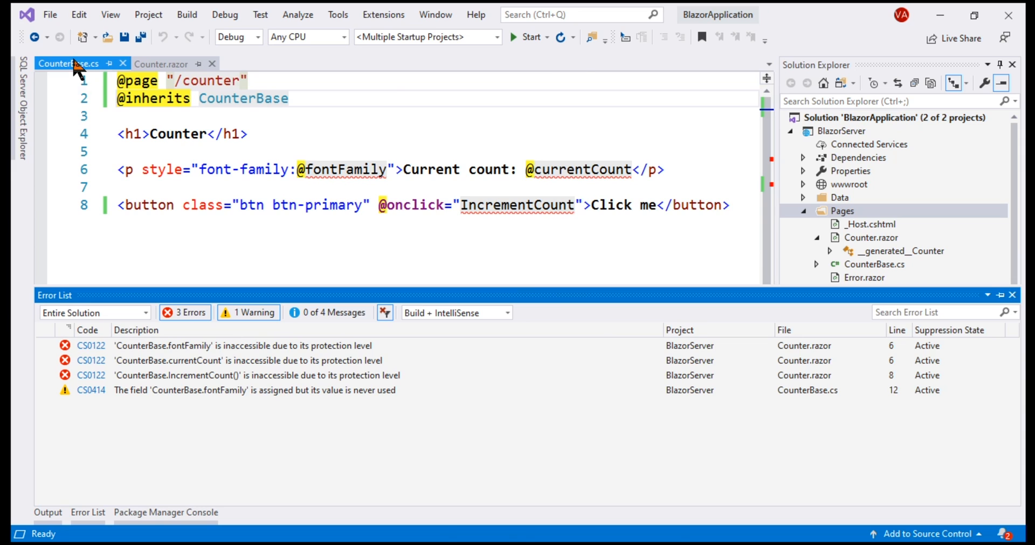
Review CounterBase's private members and the Counter.razor markup that references them
left_click(68, 64)
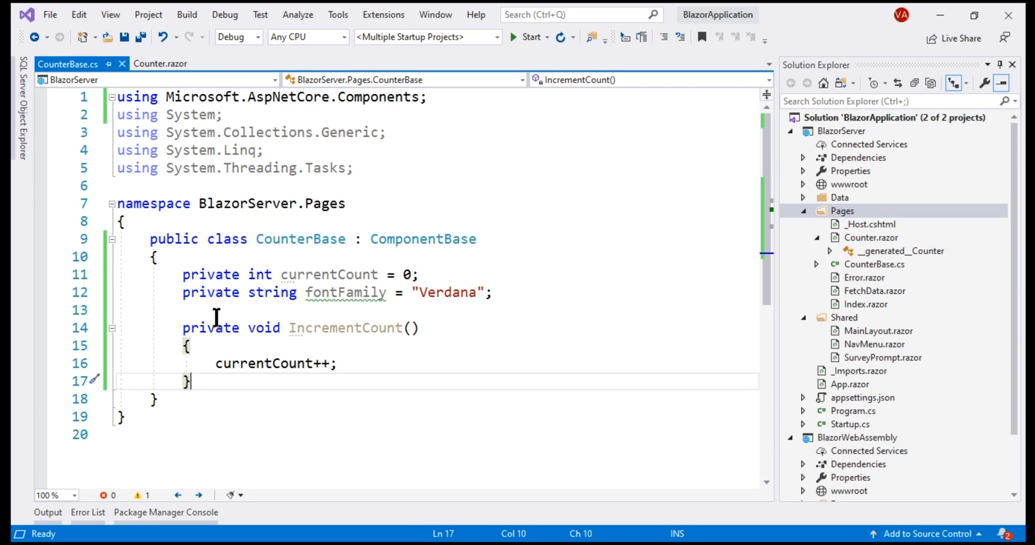
mouse_move(249, 136)
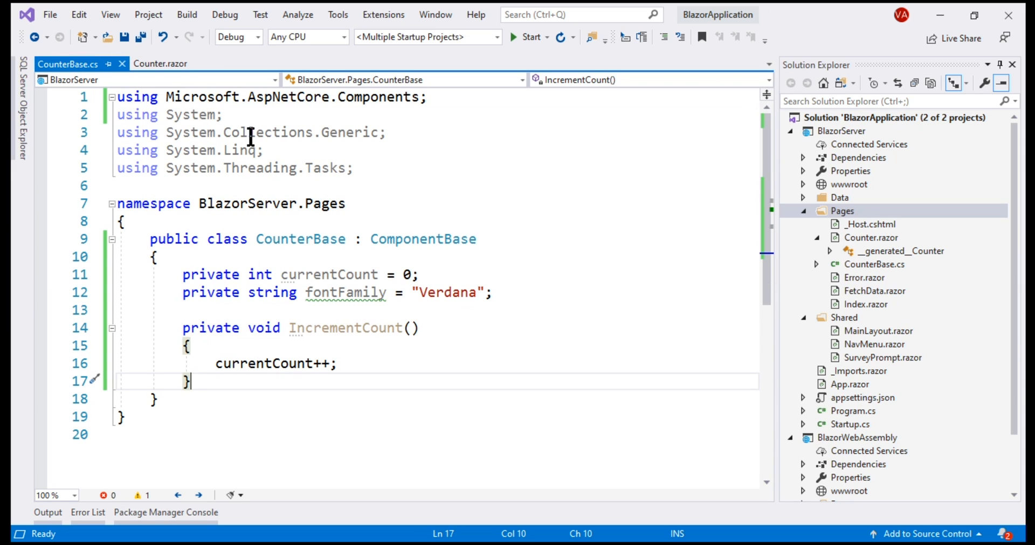
left_click(159, 64)
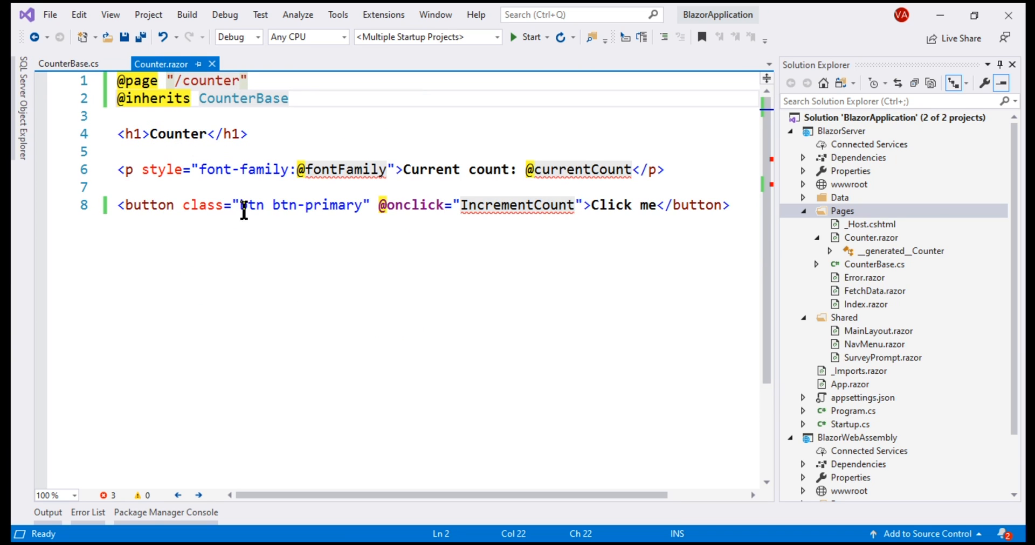
left_click(68, 64)
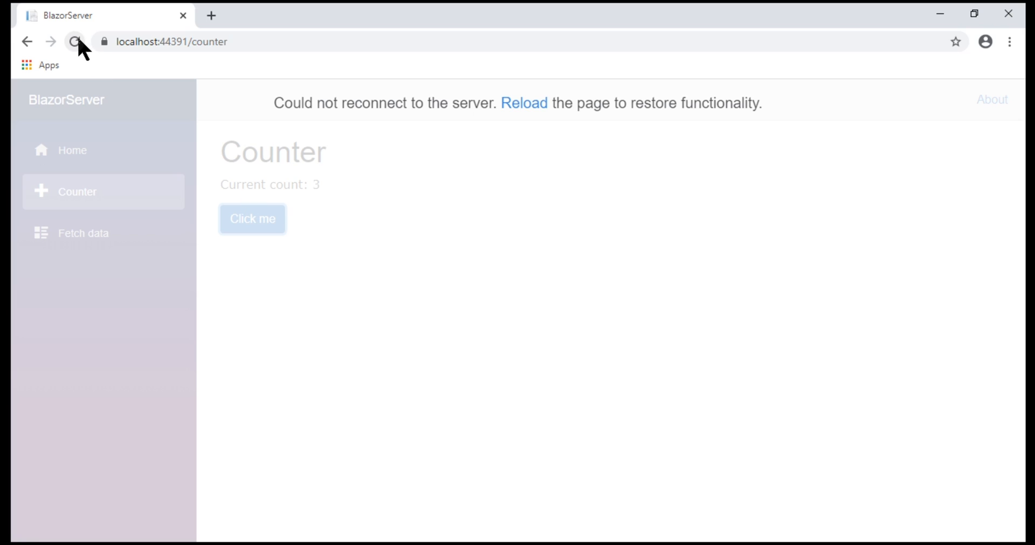
Reload the Counter page in Chrome and click 'Click me' twice so the count reaches 2
left_click(74, 42)
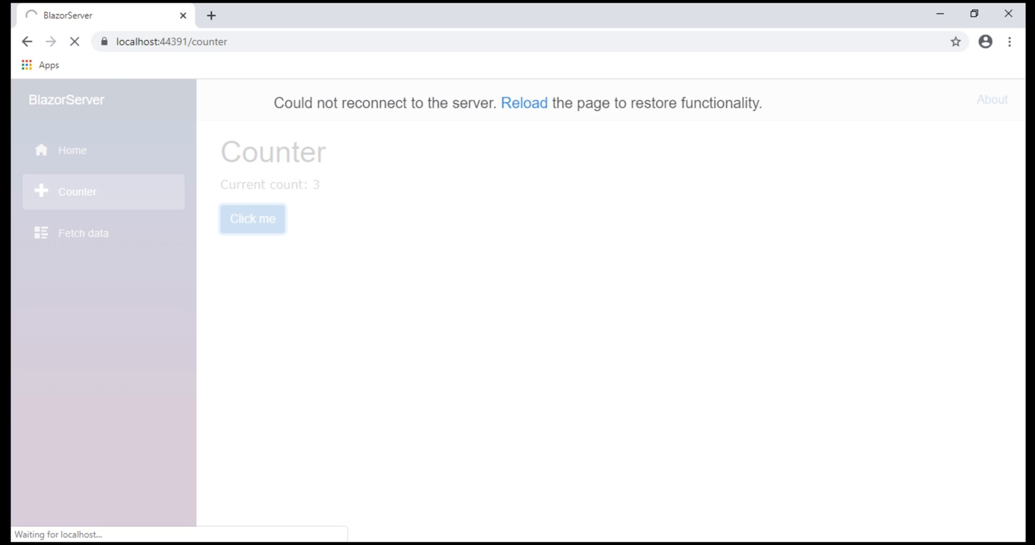
left_click(524, 103)
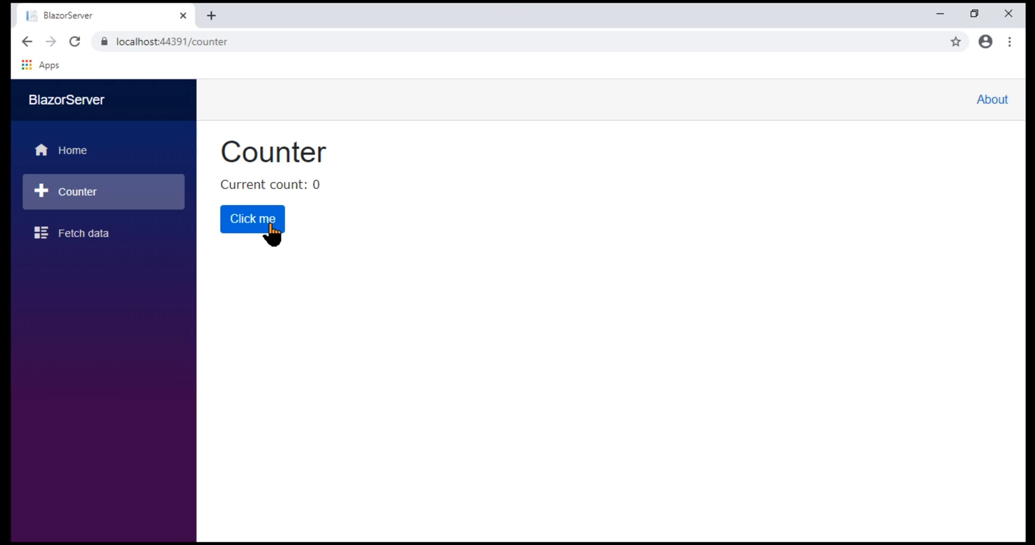
left_click(252, 219)
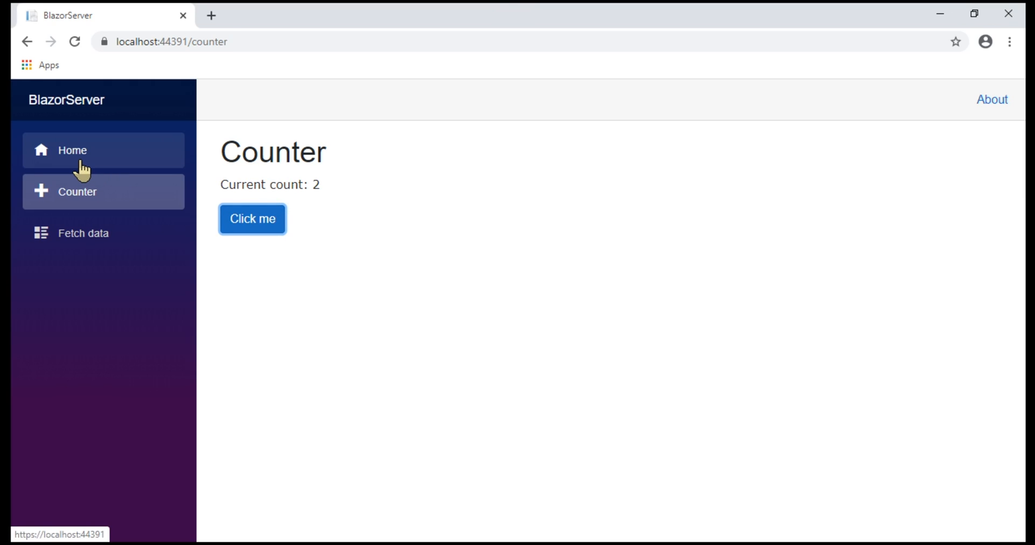